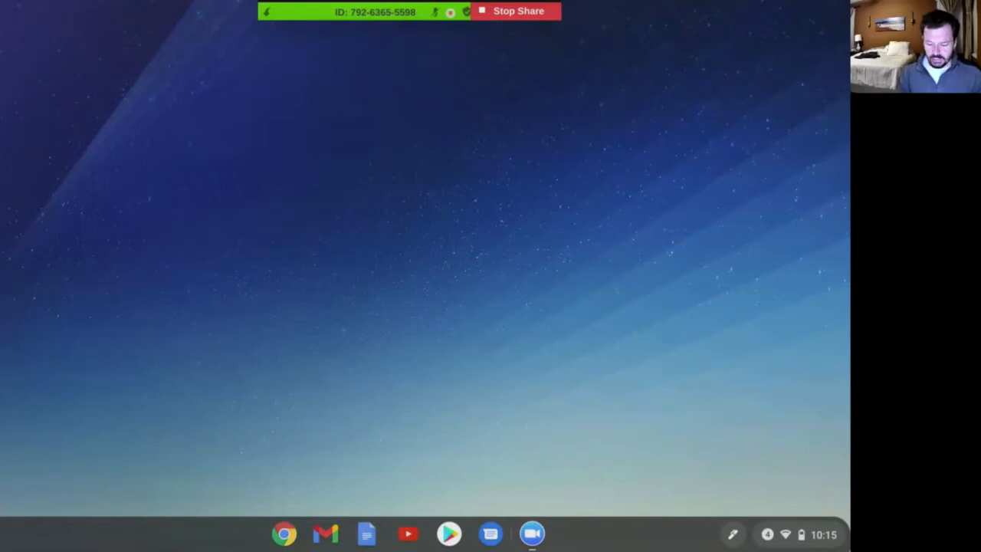
- Open Chrome OS Settings via the gear icon in the shelf's Quick Settings panel
{"action": "left_click", "coordinate": [797, 533]}
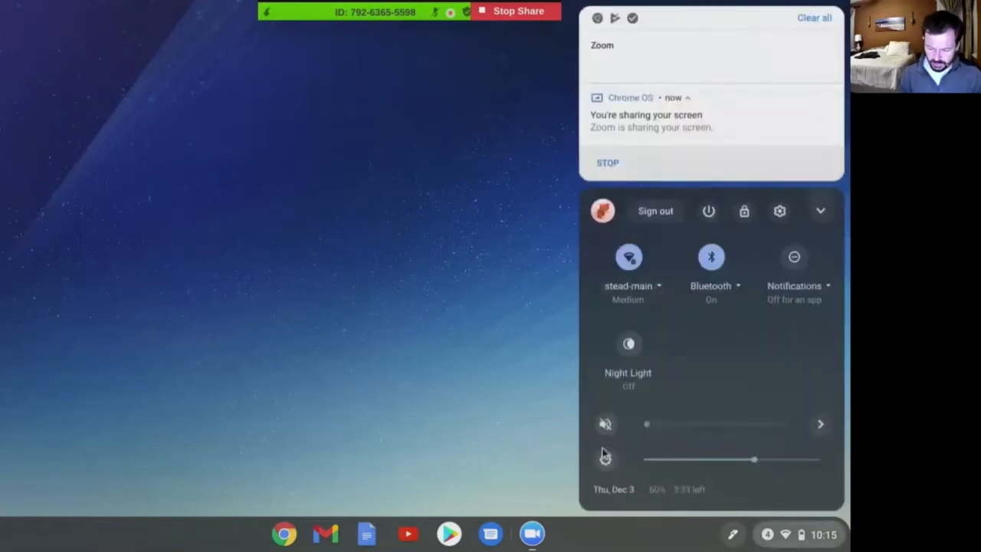
{"action": "mouse_move", "coordinate": [783, 214]}
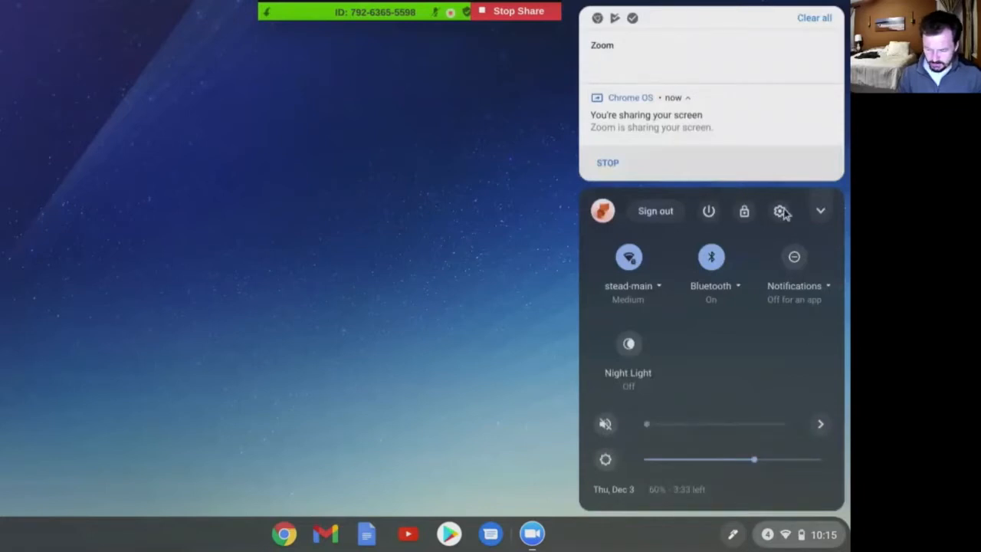
{"action": "left_click", "coordinate": [778, 211]}
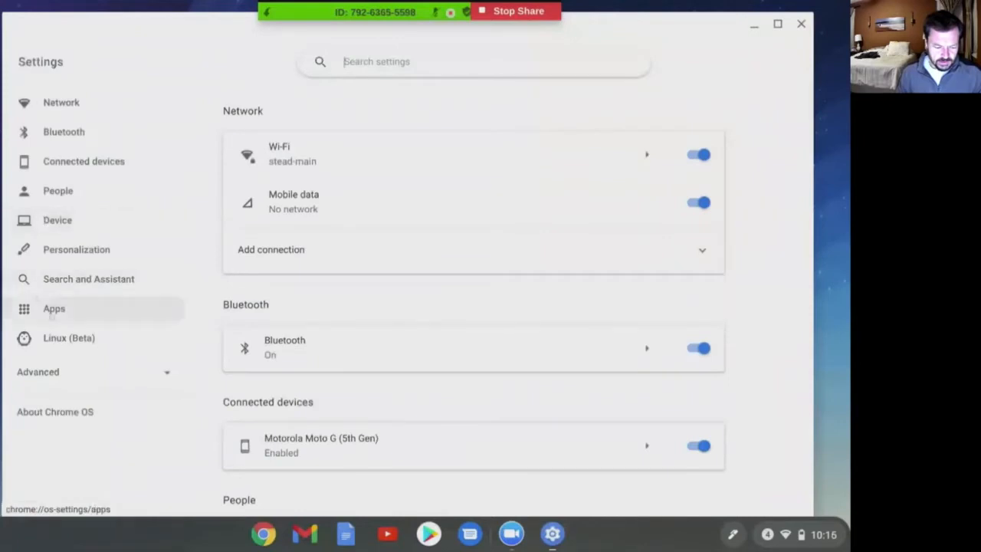
- Turn on Linux (Beta) from its Settings section to bring up the setup wizard
{"action": "left_click", "coordinate": [69, 339]}
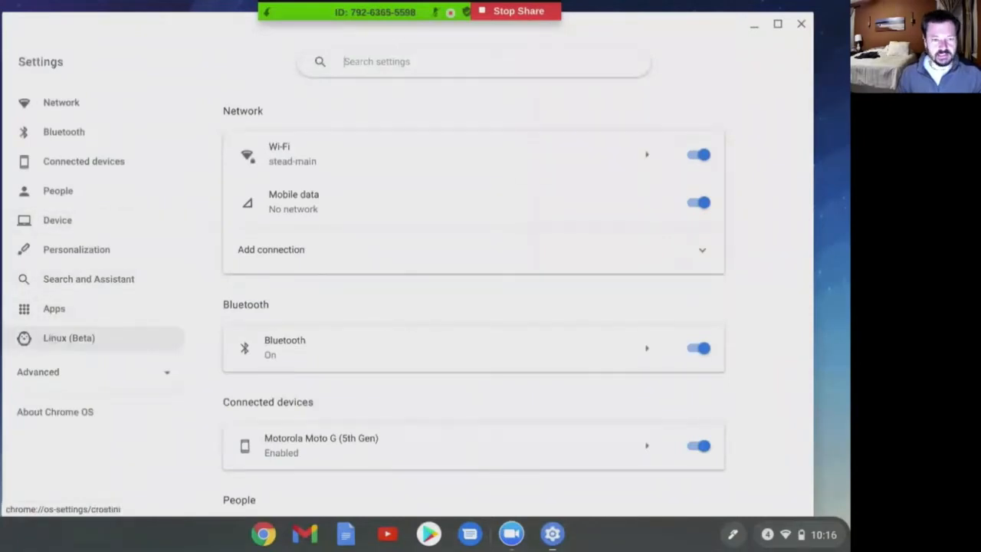
{"action": "left_click", "coordinate": [67, 337]}
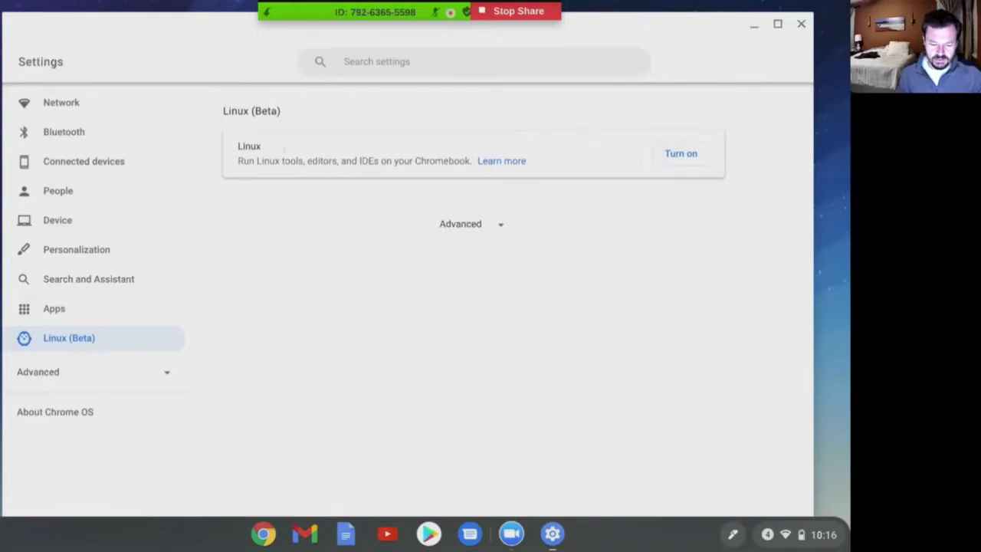
{"action": "mouse_move", "coordinate": [620, 147]}
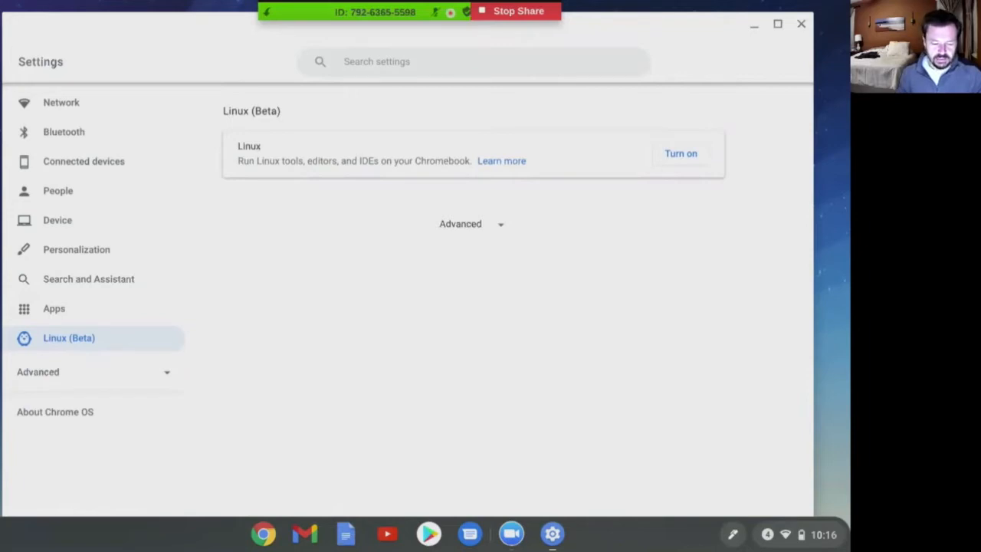
{"action": "mouse_move", "coordinate": [113, 231]}
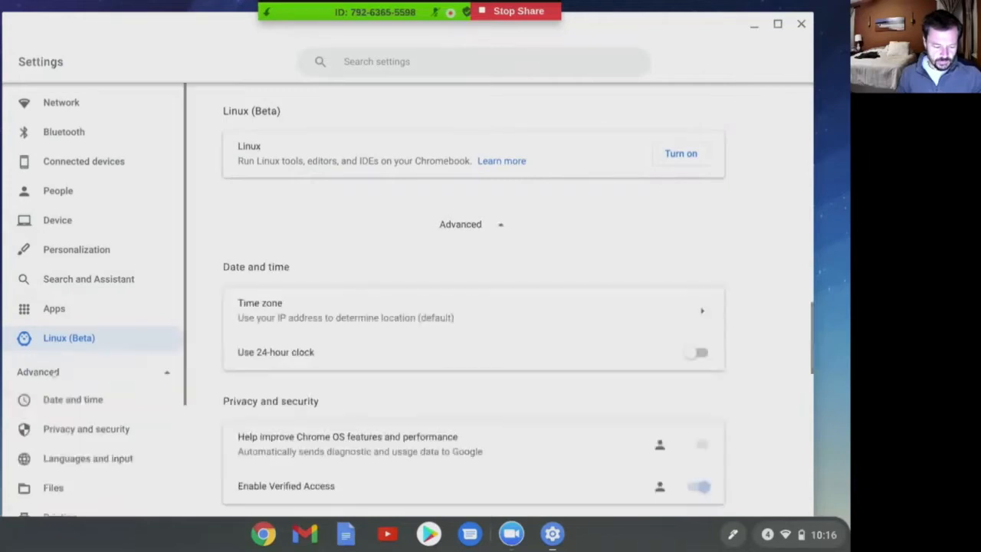
{"action": "scroll", "scroll_direction": "down", "scroll_amount": 3}
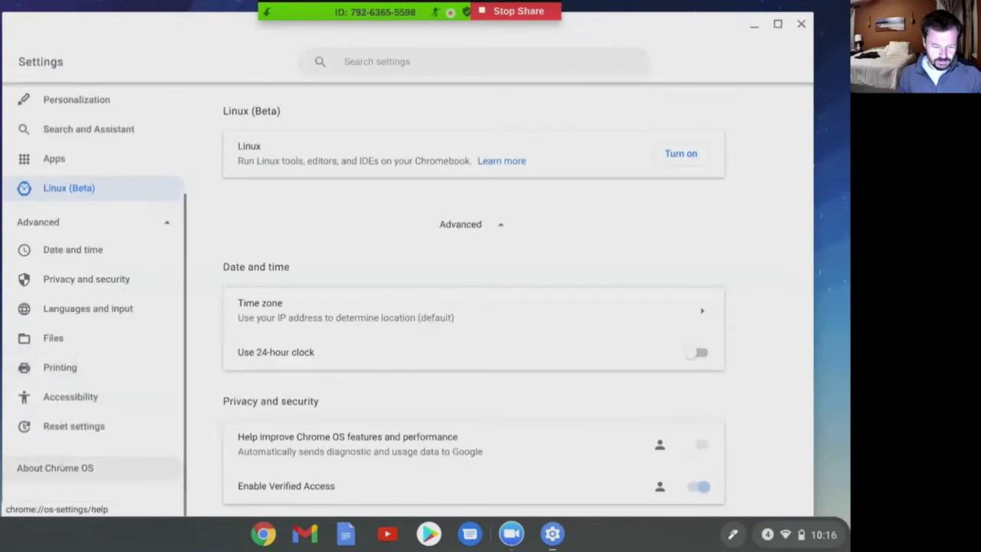
{"action": "left_click", "coordinate": [55, 467]}
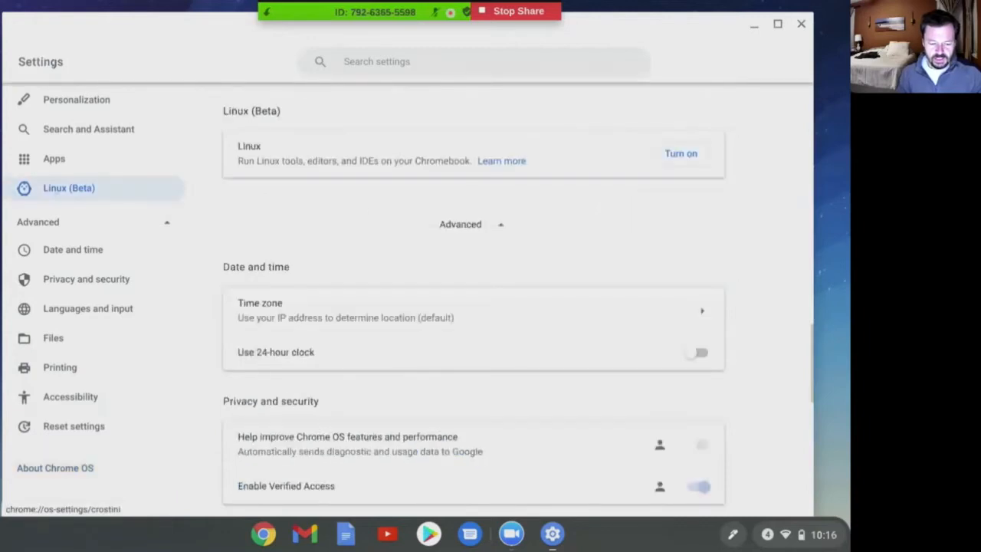
{"action": "scroll", "scroll_direction": "up", "scroll_amount": 3}
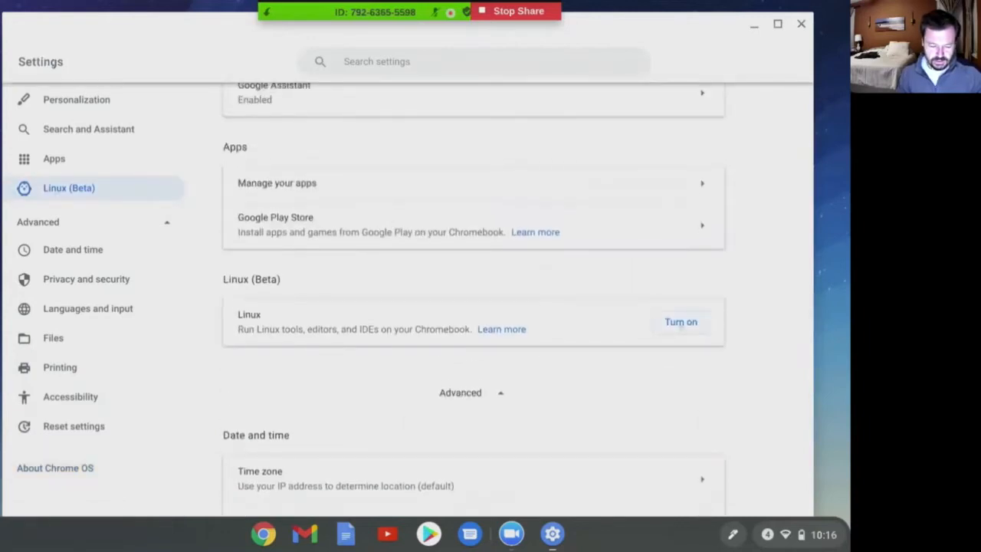
{"action": "left_click", "coordinate": [681, 321]}
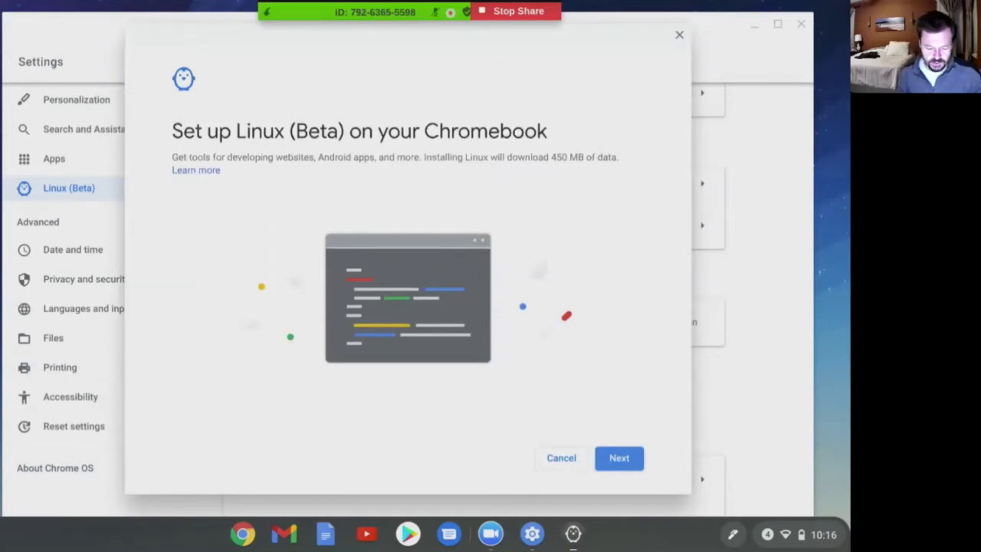
- Install Linux with the default username and disk size, ending at a terminal prompt
{"action": "left_click", "coordinate": [619, 456]}
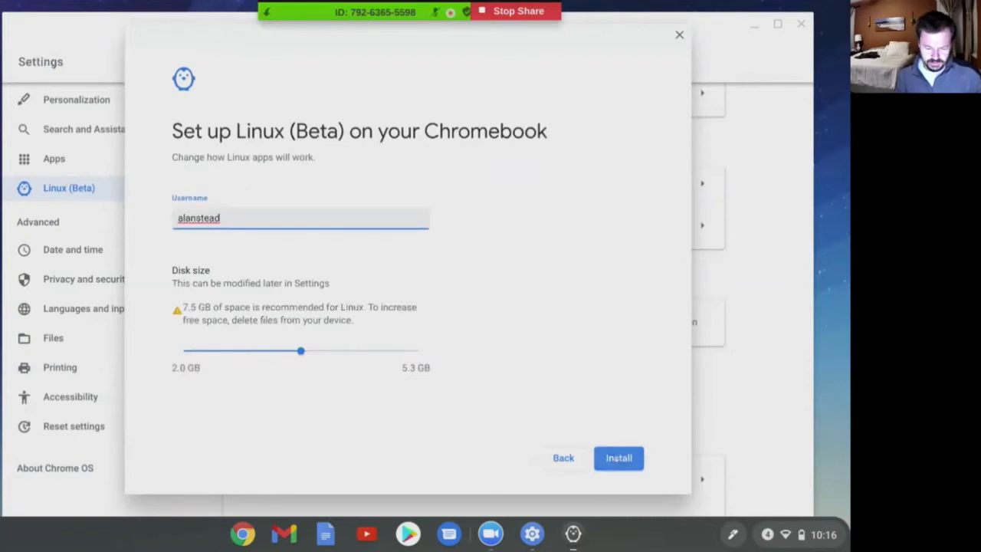
{"action": "left_click", "coordinate": [618, 457]}
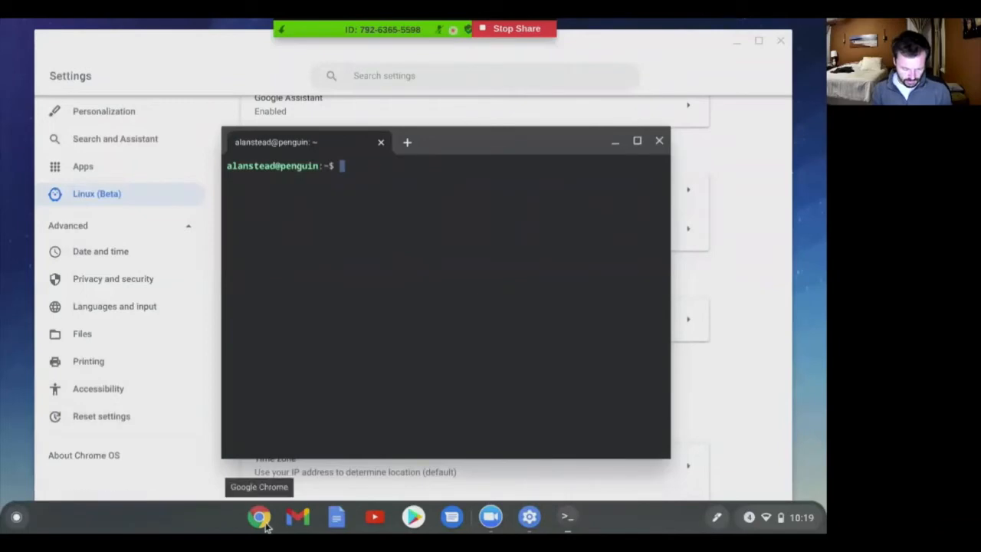
- Search Chrome for 'vscode' and reach the Visual Studio Code download page
{"action": "left_click", "coordinate": [259, 518]}
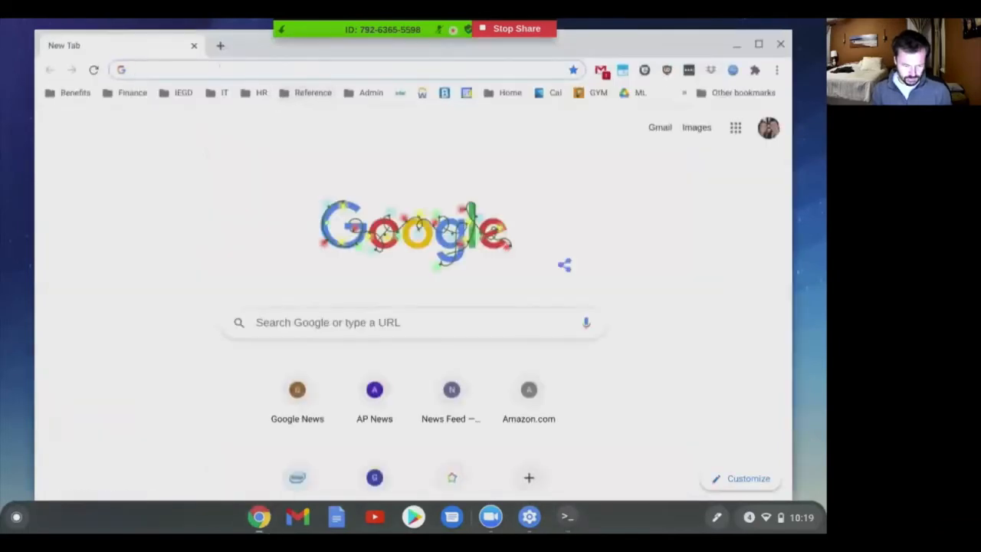
{"action": "type", "text": "vscode"}
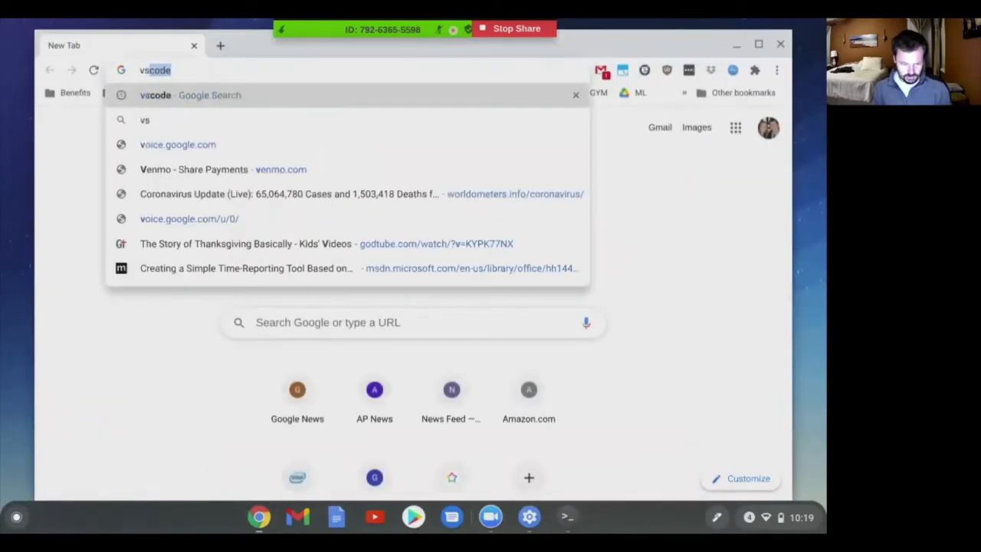
{"action": "key", "text": "Return"}
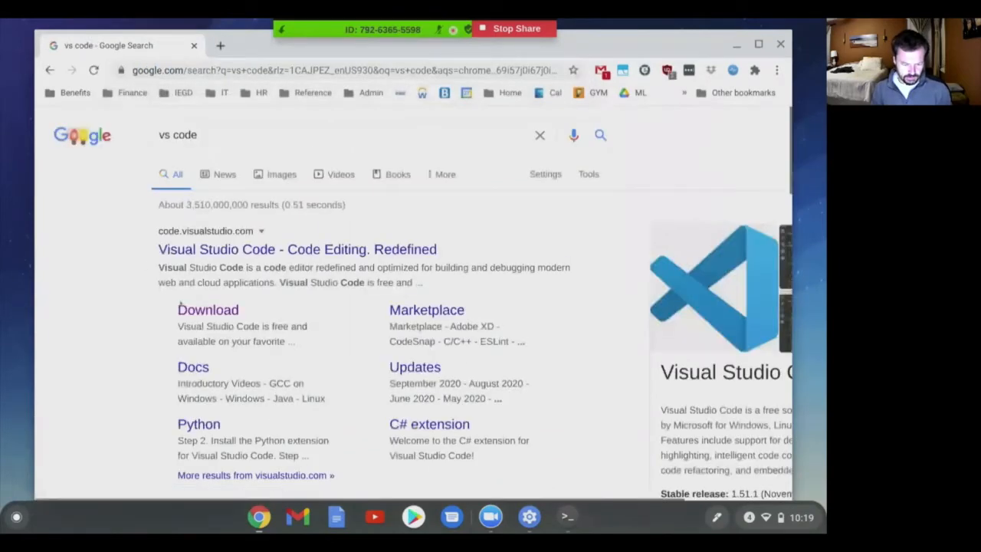
{"action": "mouse_move", "coordinate": [209, 309]}
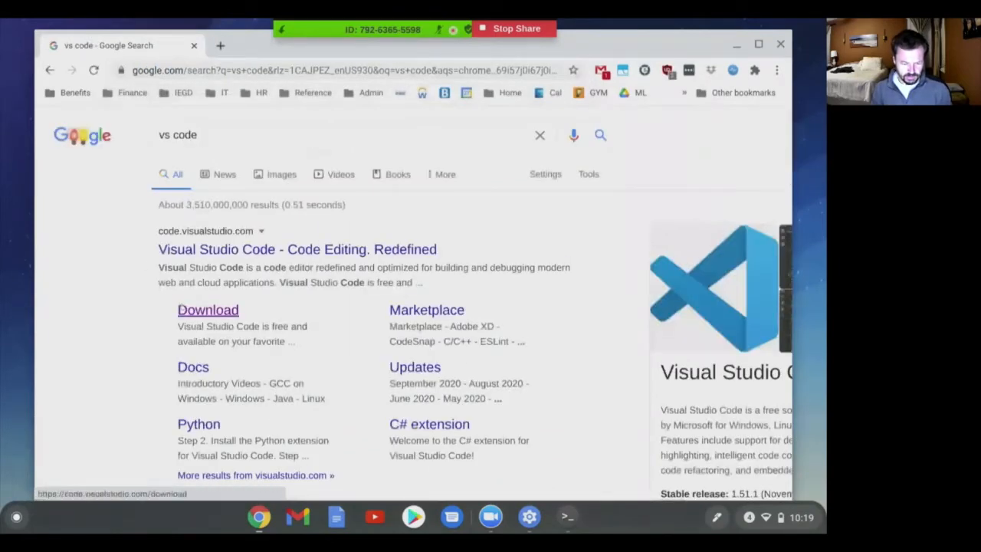
{"action": "left_click", "coordinate": [209, 309]}
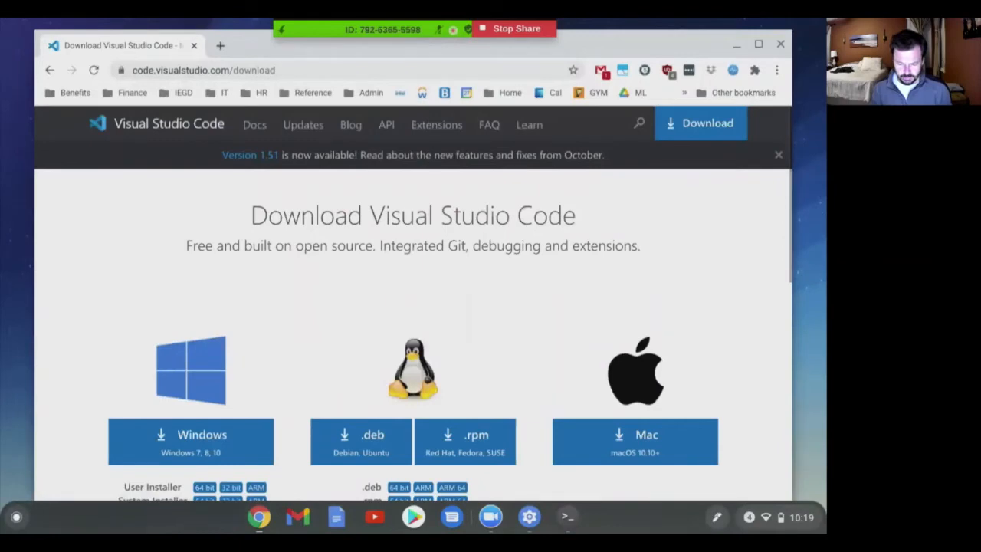
- Download the Debian/Ubuntu .deb package of Visual Studio Code
{"action": "scroll", "scroll_direction": "down", "scroll_amount": 3}
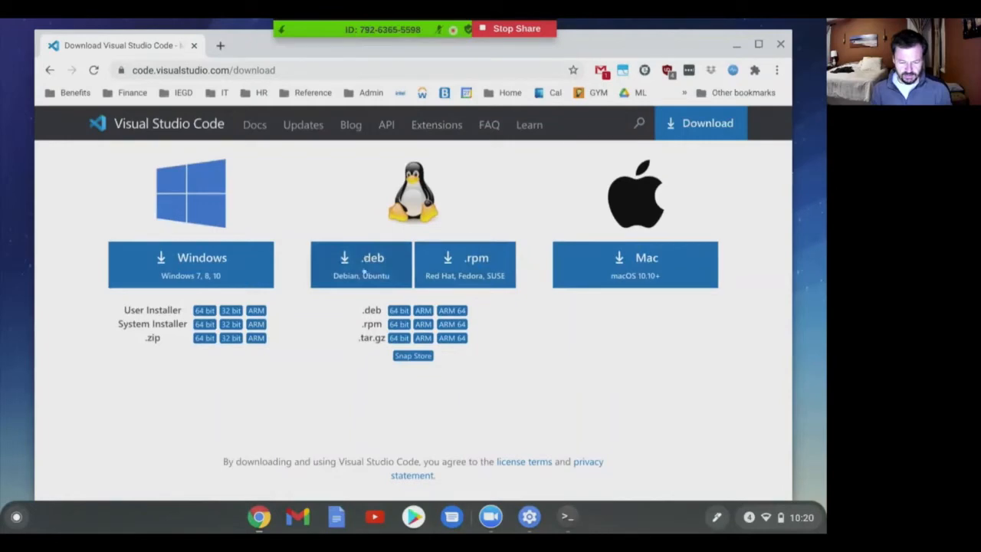
{"action": "left_click", "coordinate": [361, 264]}
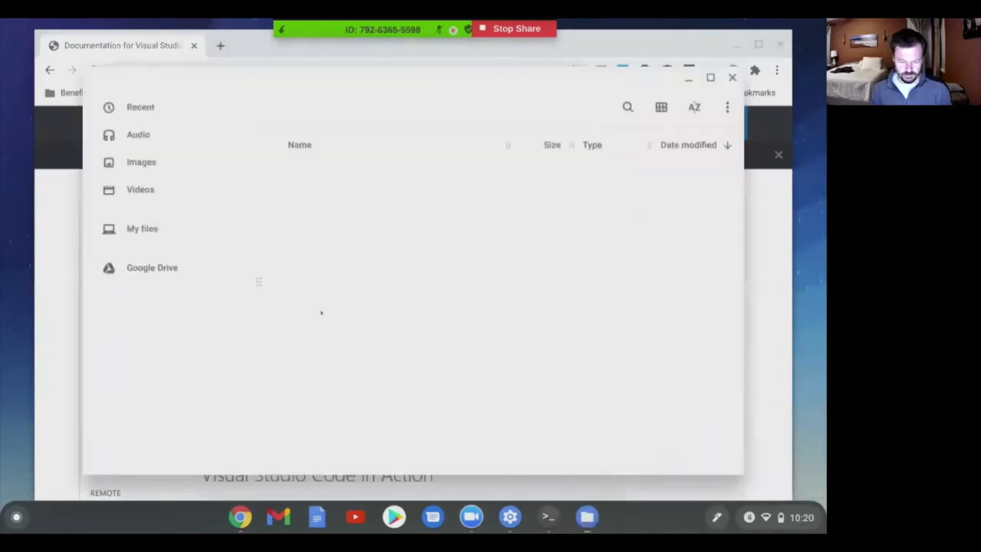
- Start installing the VS Code 1.51.1 .deb from Downloads with Linux (Beta)
{"action": "left_click", "coordinate": [141, 228]}
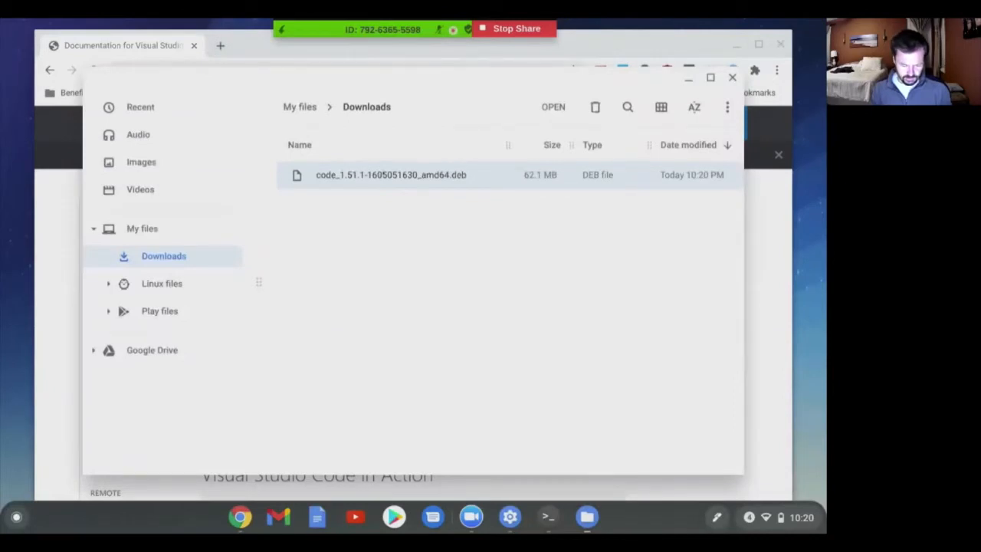
{"action": "right_click", "coordinate": [391, 175]}
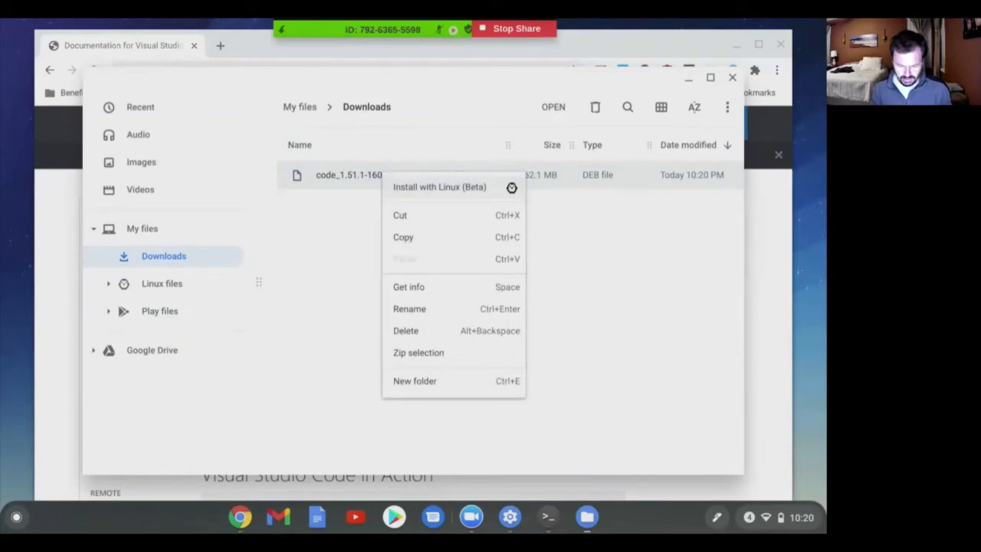
{"action": "mouse_move", "coordinate": [460, 190]}
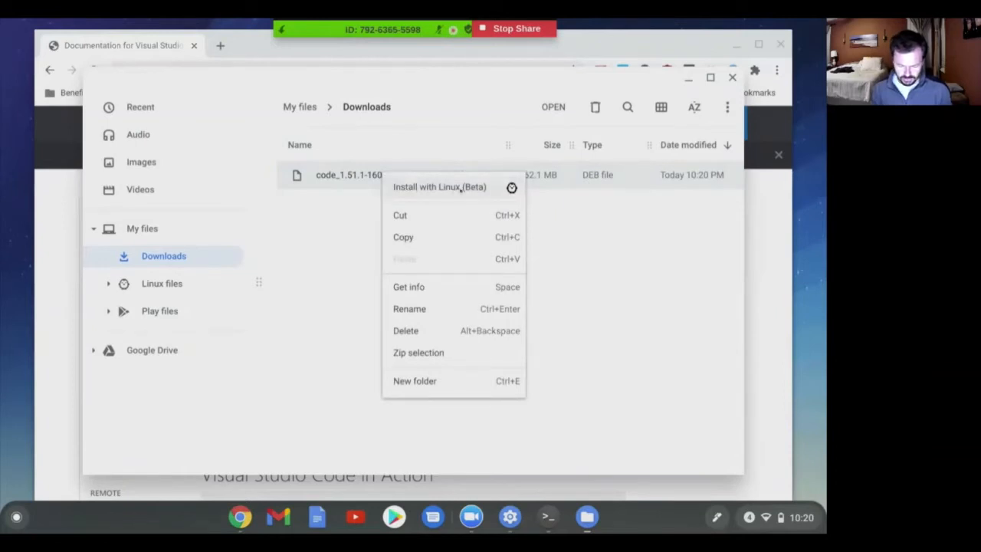
{"action": "left_click", "coordinate": [438, 187]}
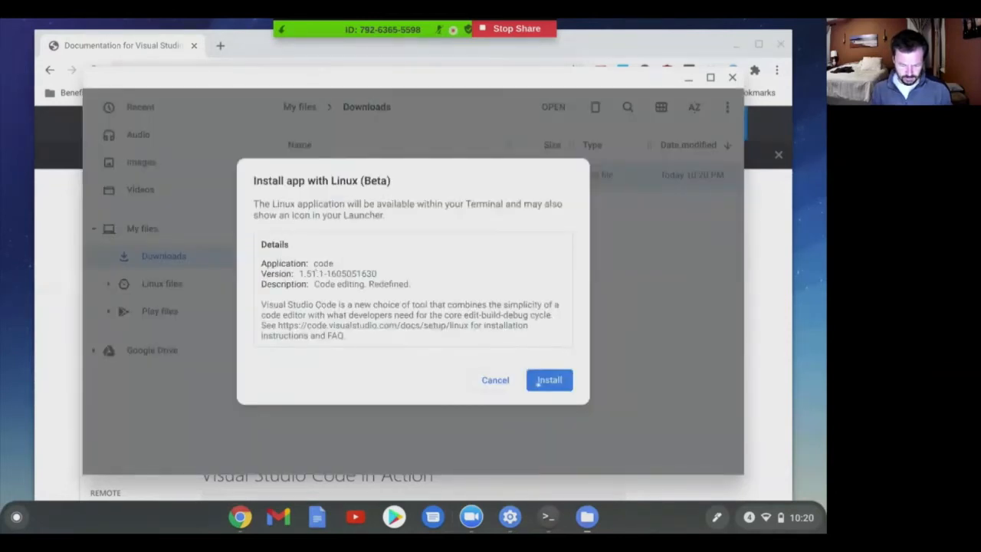
- Run the Linux install of Visual Studio Code, dismiss the completion notice and close the installer
{"action": "left_click", "coordinate": [548, 380]}
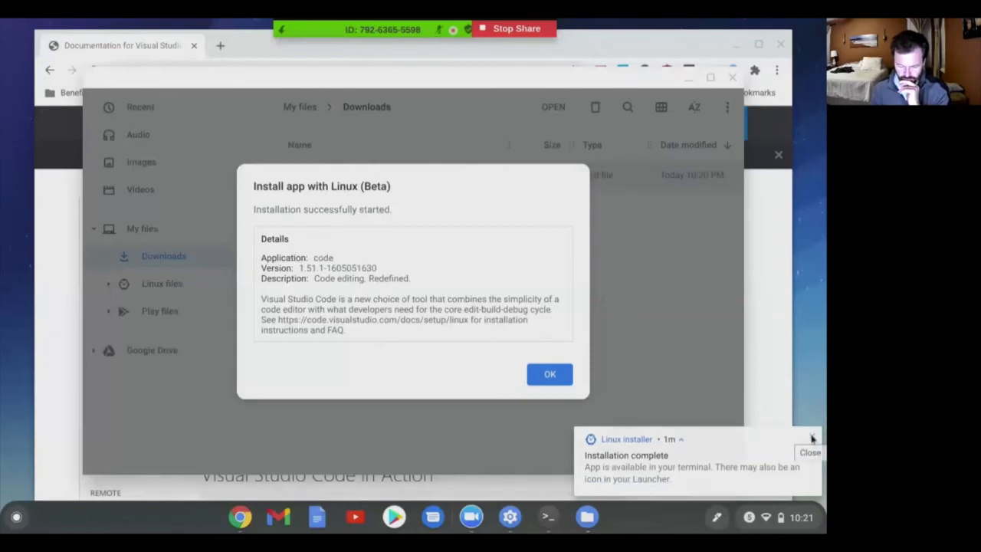
{"action": "left_click", "coordinate": [809, 438]}
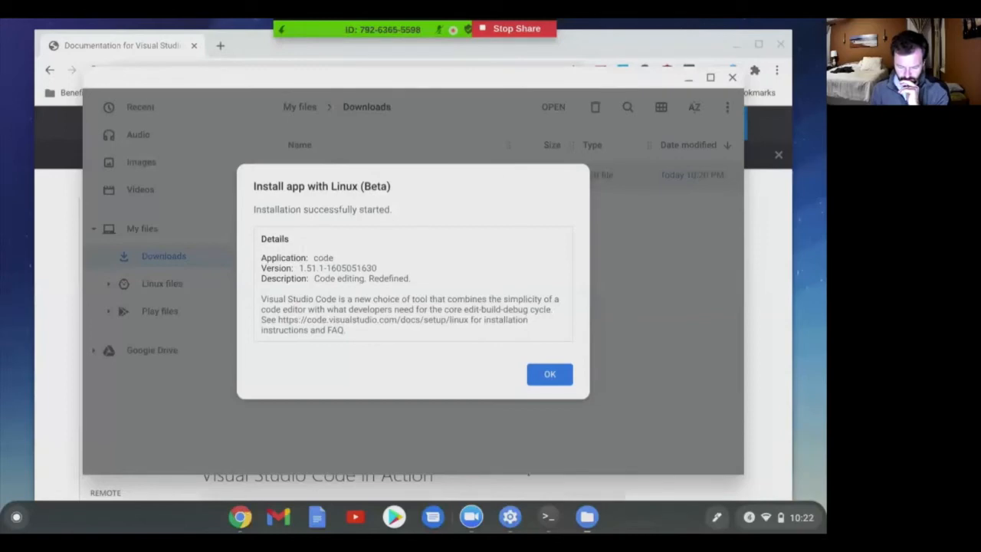
{"action": "left_click", "coordinate": [549, 374]}
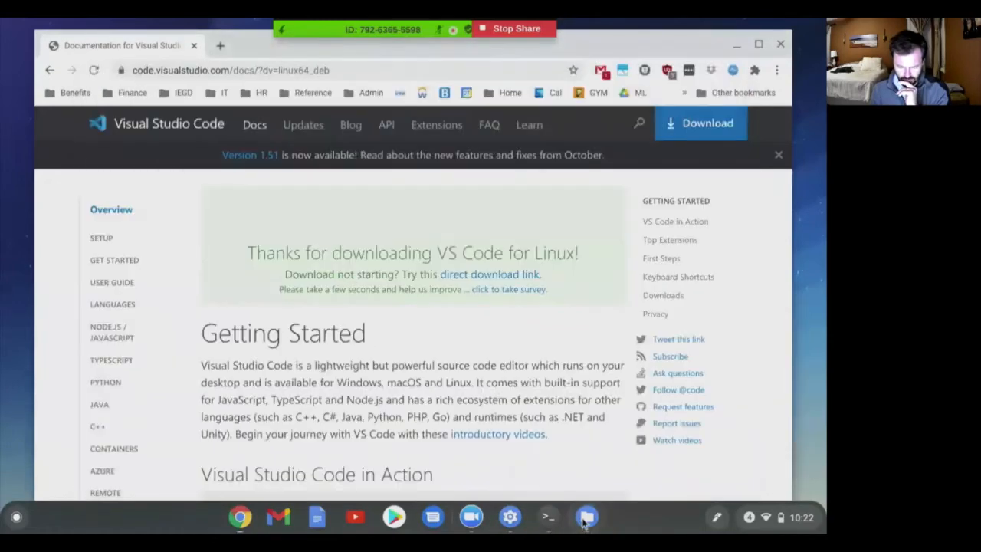
- Read the VS Code getting-started page to the bottom, then bring up a Linux terminal
{"action": "scroll", "scroll_direction": "down", "scroll_amount": 3}
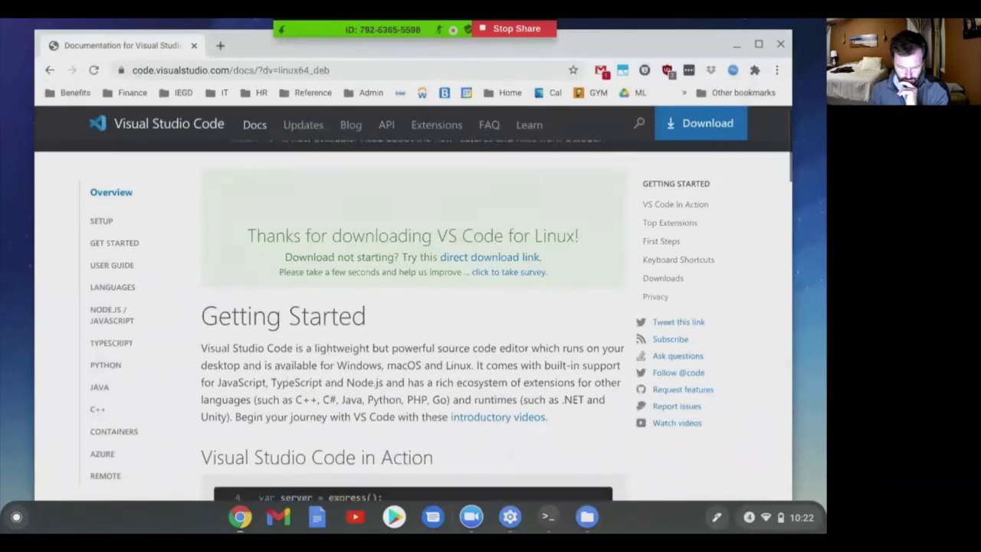
{"action": "scroll", "scroll_direction": "down", "scroll_amount": 3}
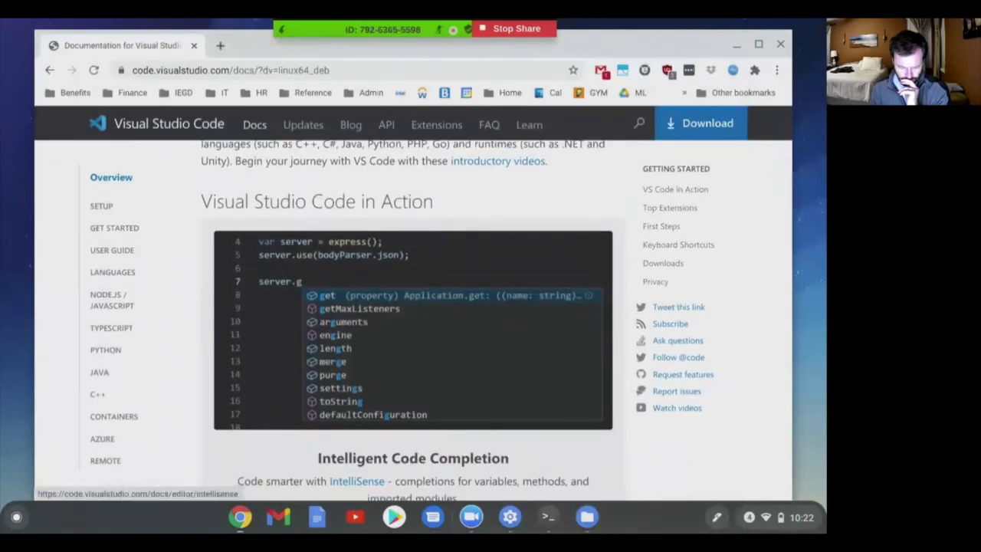
{"action": "scroll", "scroll_direction": "down", "scroll_amount": 3}
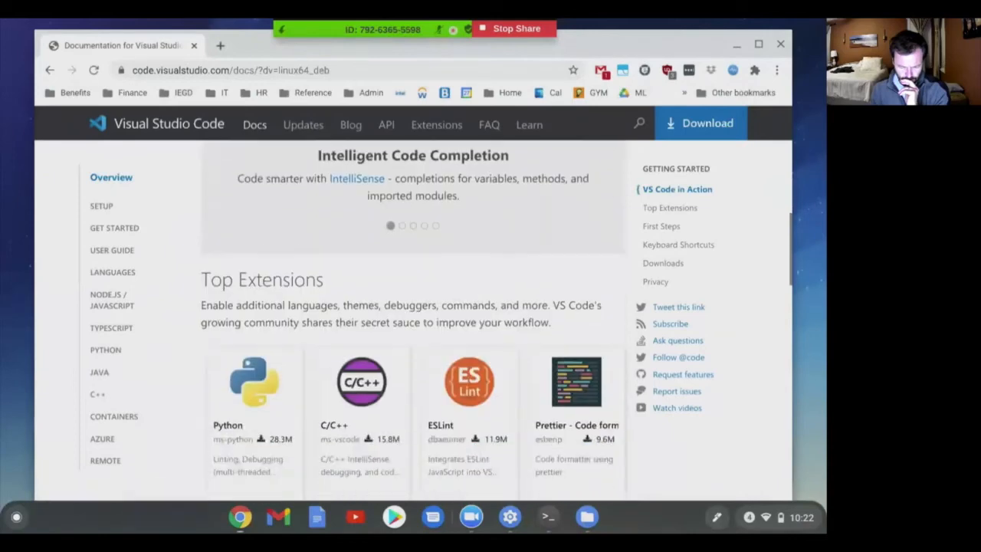
{"action": "scroll", "scroll_direction": "down", "scroll_amount": 3}
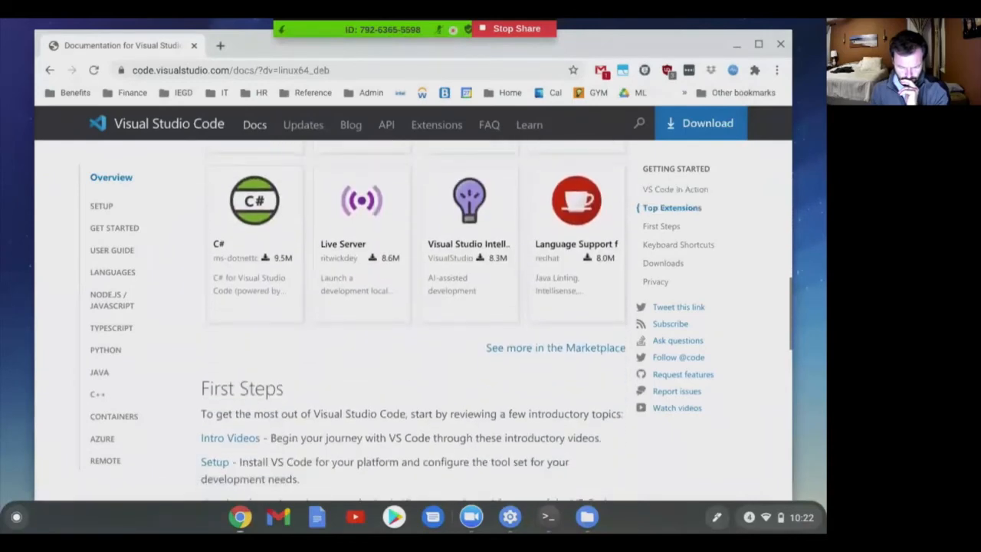
{"action": "scroll", "scroll_direction": "down", "scroll_amount": 3}
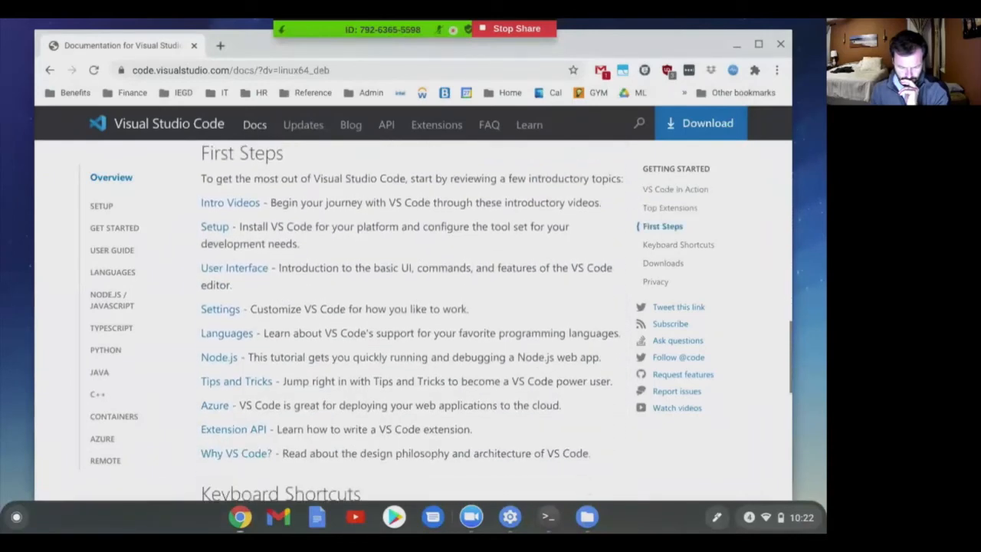
{"action": "scroll", "scroll_direction": "down", "scroll_amount": 3}
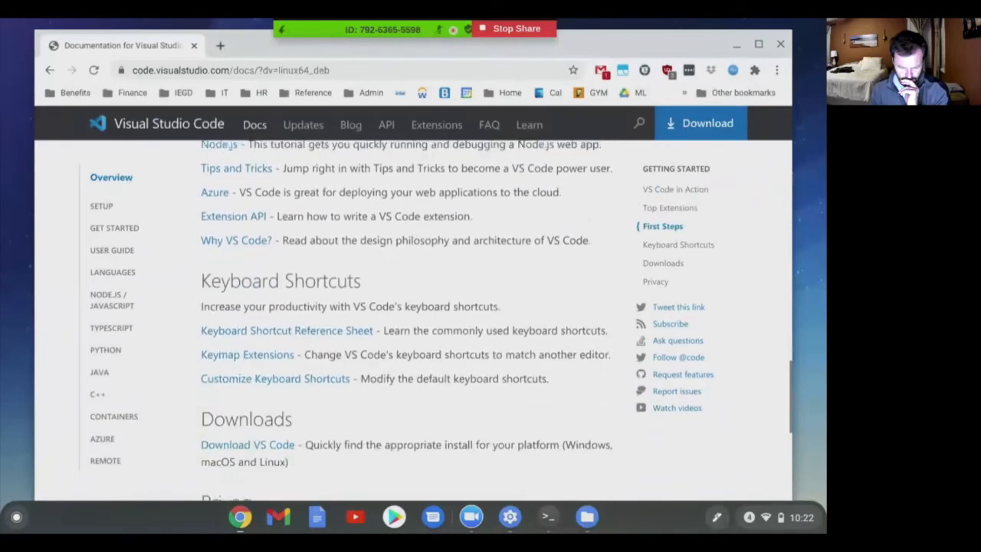
{"action": "scroll", "scroll_direction": "down", "scroll_amount": 3}
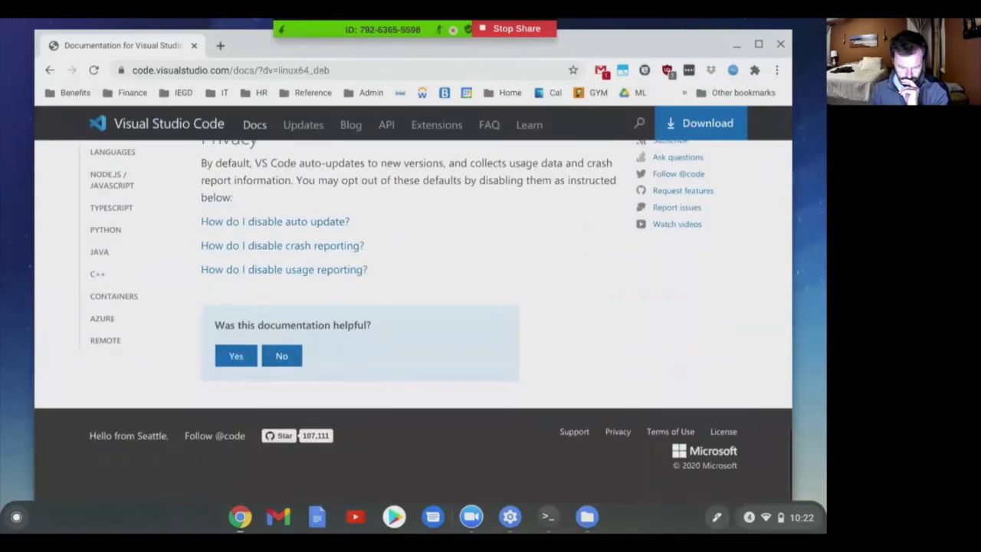
{"action": "left_click", "coordinate": [548, 515]}
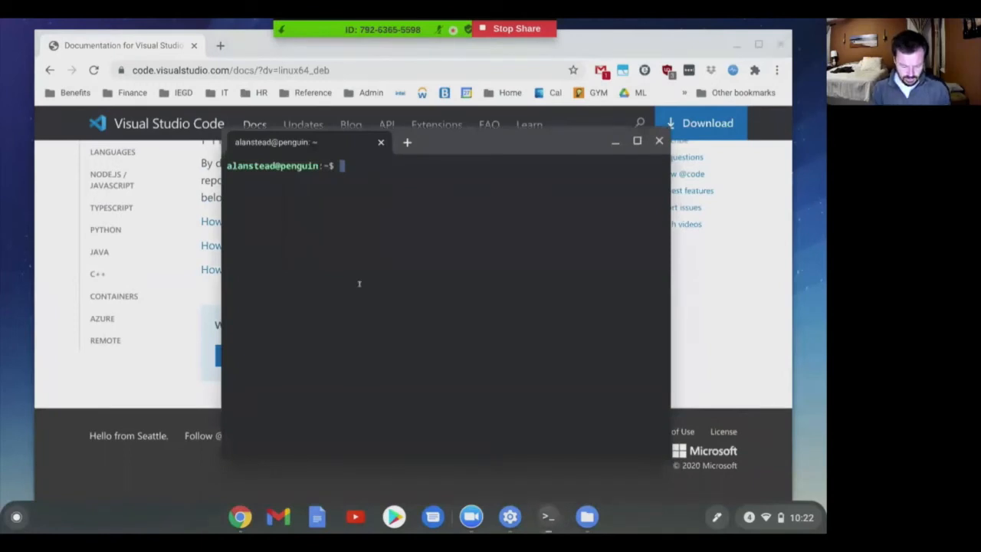
- Run 'vscode' in the terminal, which returns command not found
{"action": "type", "text": "vs"}
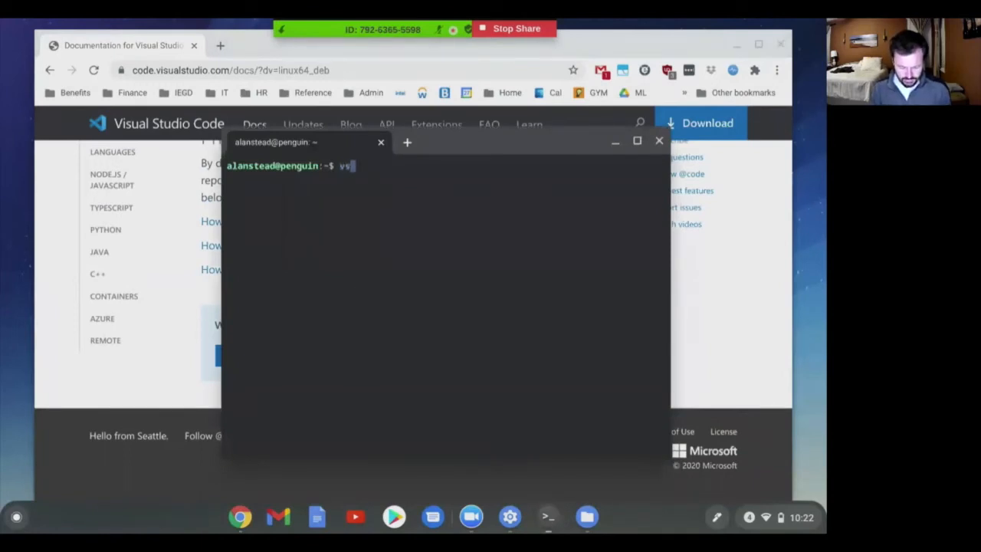
{"action": "type", "text": "code"}
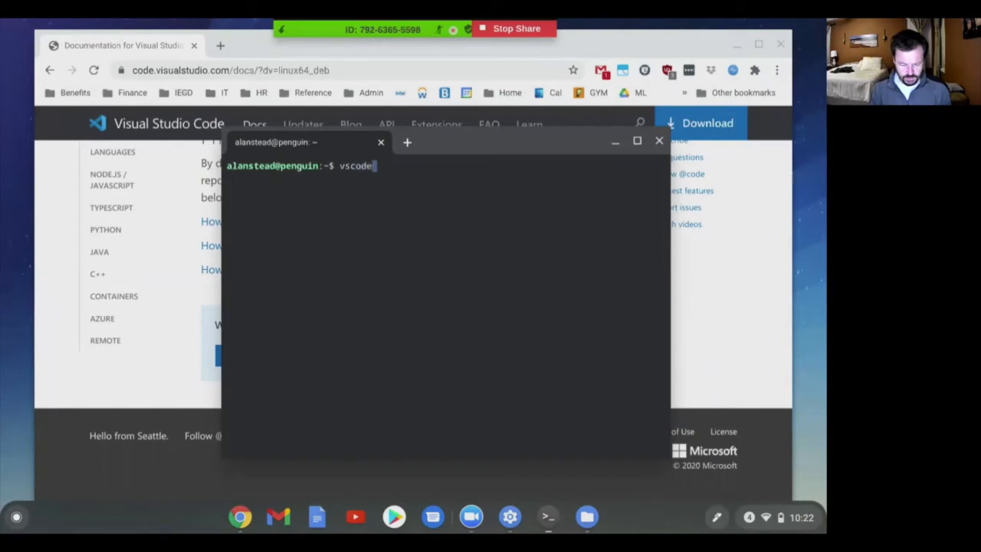
{"action": "key", "text": "Return"}
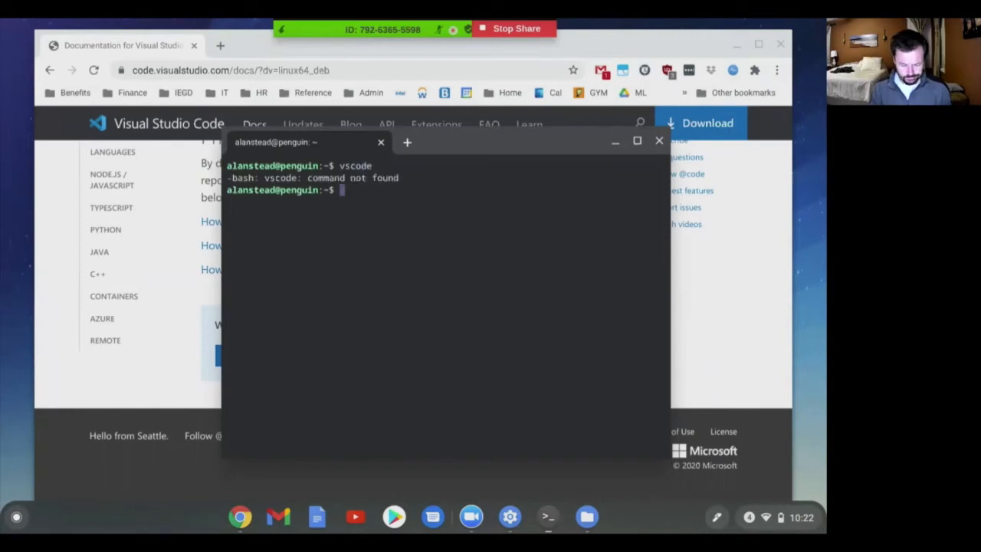
- List the home directory, move up to the root directory and minimize Chrome
{"action": "type", "text": "lanstead@penguin:/home$ l"}
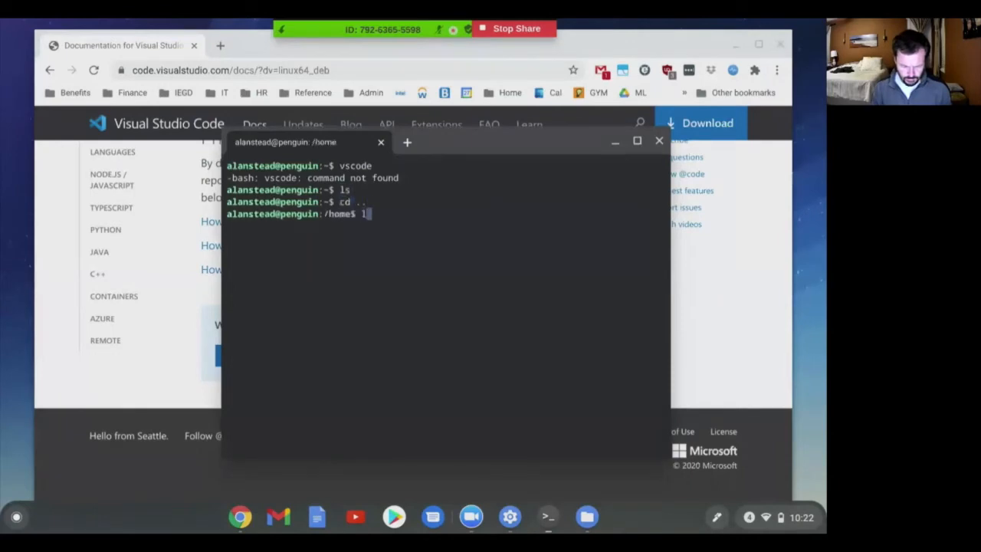
{"action": "key", "text": "Return"}
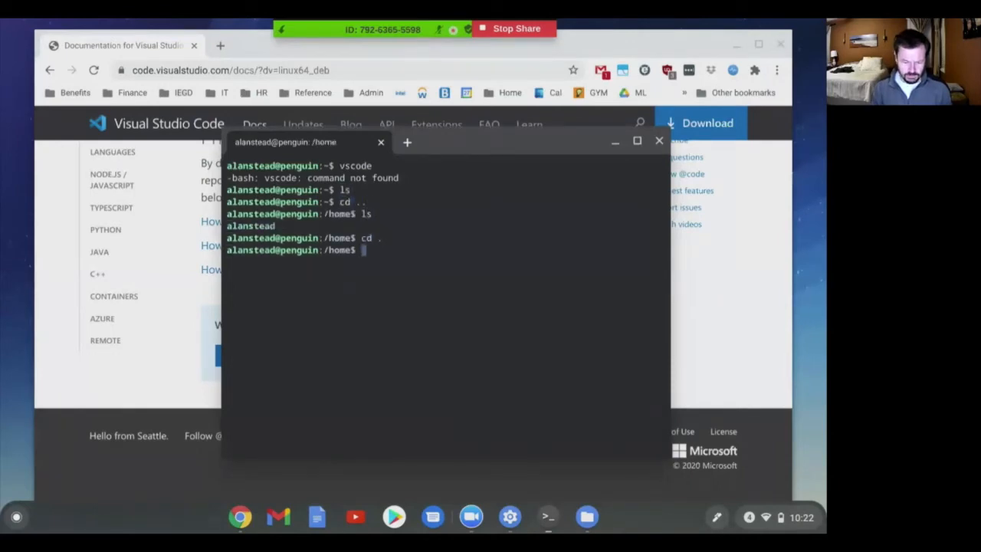
{"action": "key", "text": "Return"}
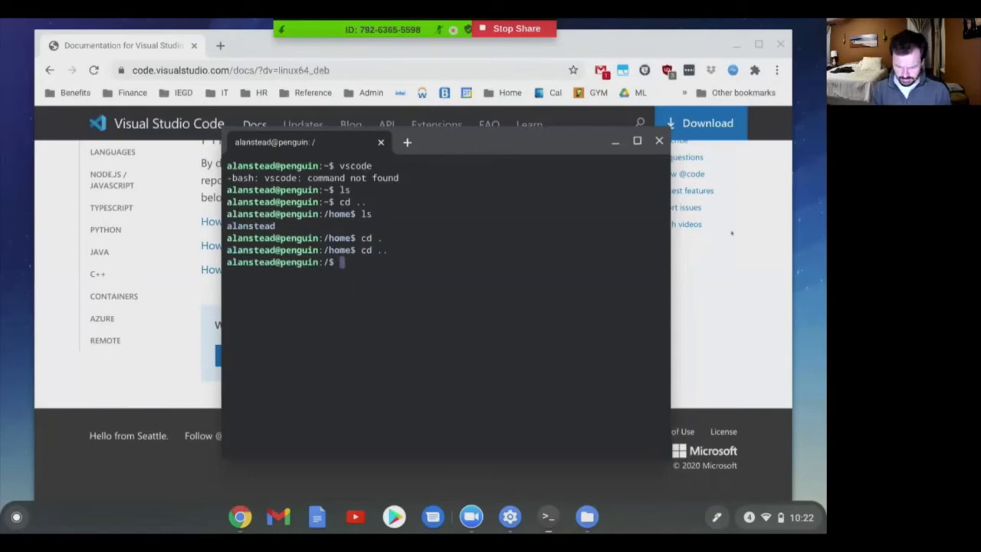
{"action": "left_click", "coordinate": [509, 515]}
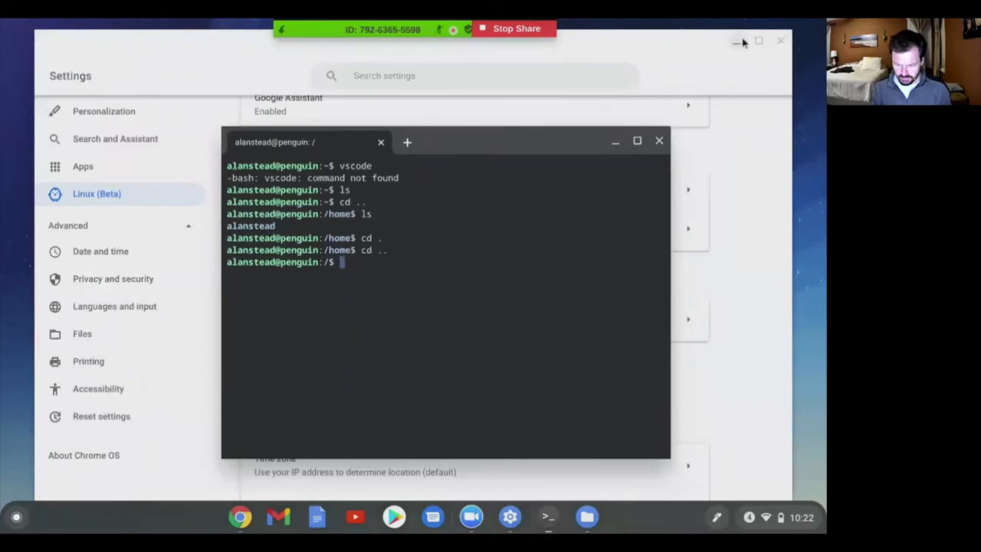
- Minimize Settings and launch Visual Studio Code from the app launcher
{"action": "left_click", "coordinate": [736, 43]}
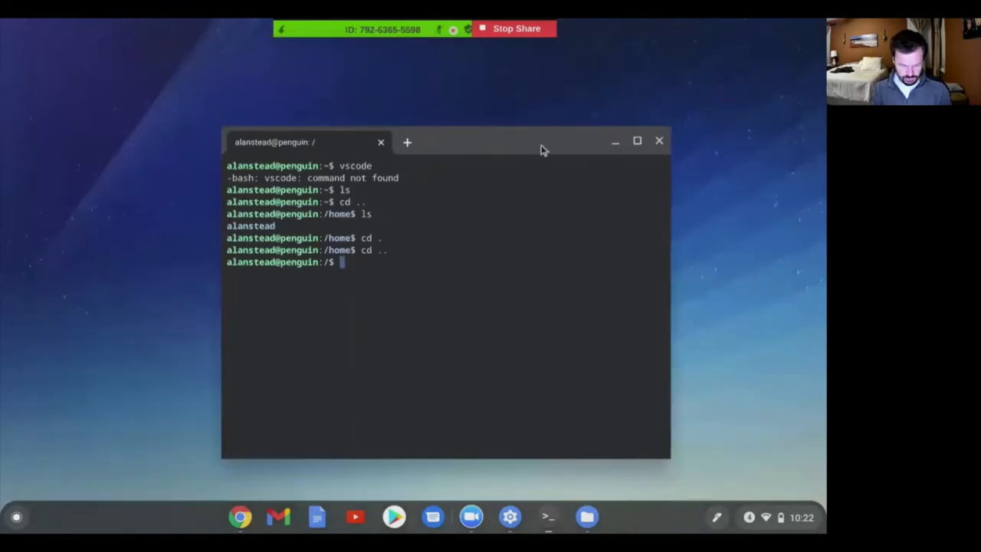
{"action": "mouse_move", "coordinate": [147, 361]}
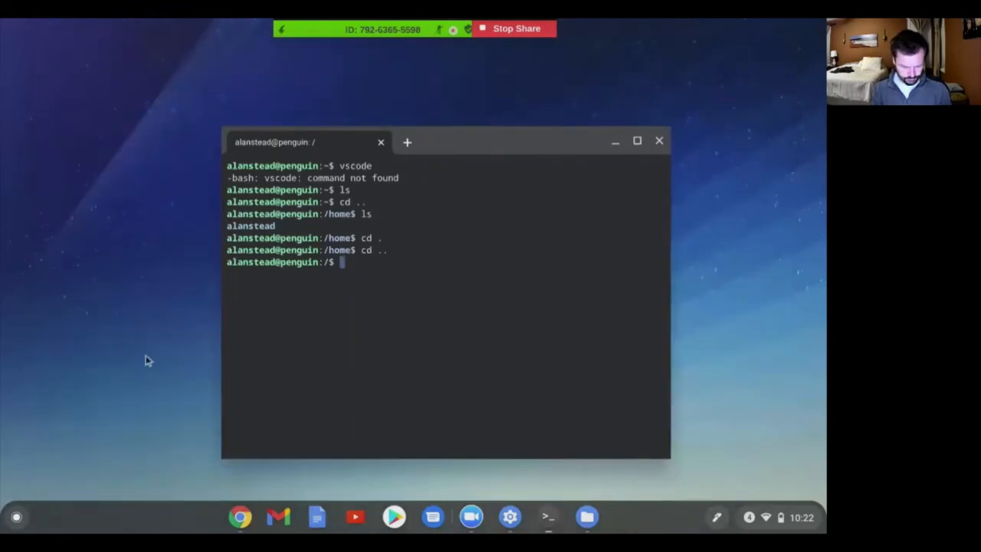
{"action": "left_click", "coordinate": [17, 516]}
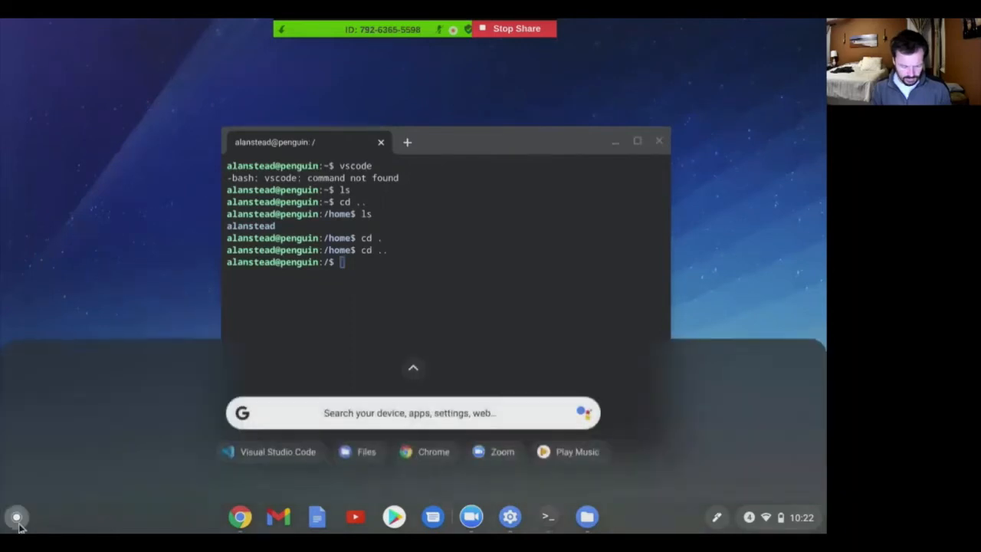
{"action": "mouse_move", "coordinate": [258, 459]}
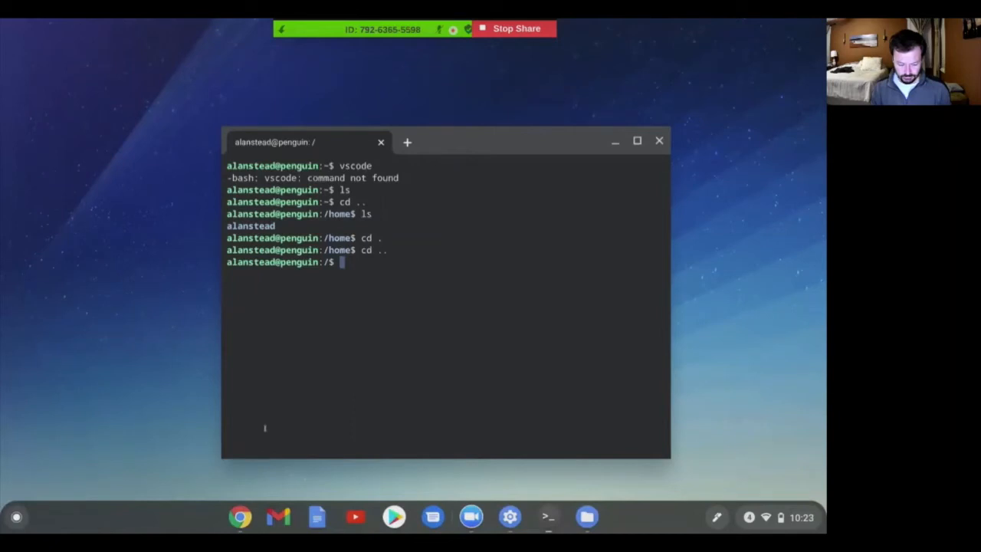
{"action": "left_click", "coordinate": [606, 517]}
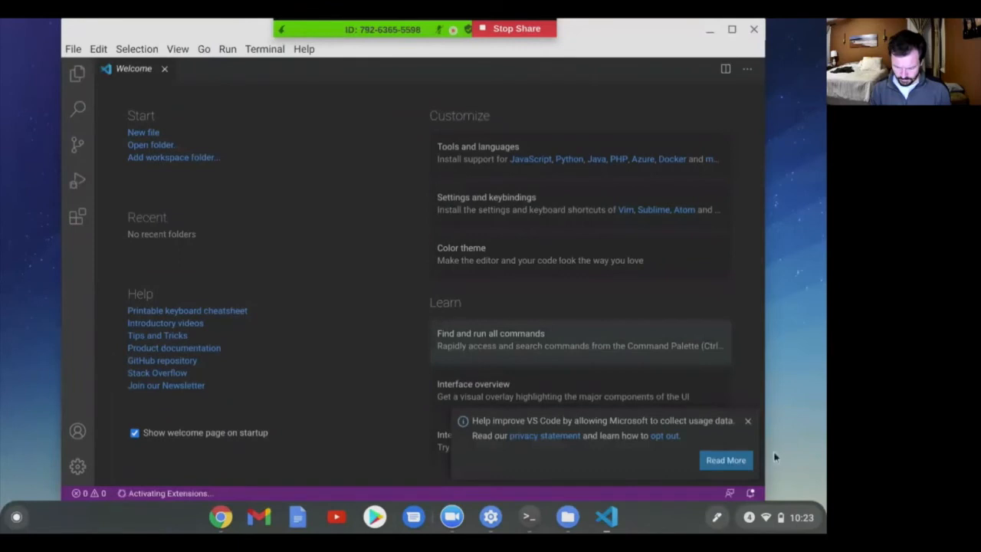
{"action": "mouse_move", "coordinate": [748, 421]}
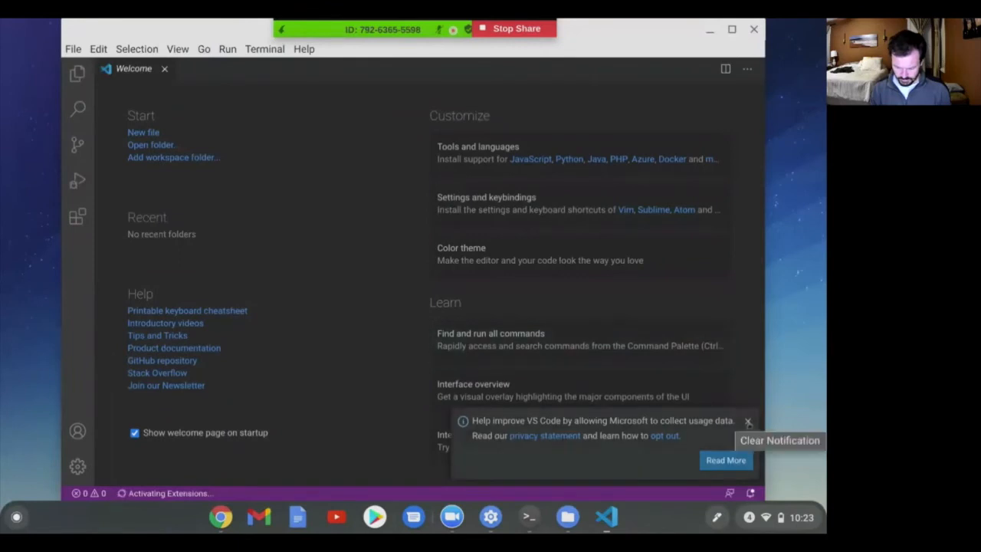
- Clear the usage-data notification toast on VS Code's Welcome page
{"action": "left_click", "coordinate": [748, 423]}
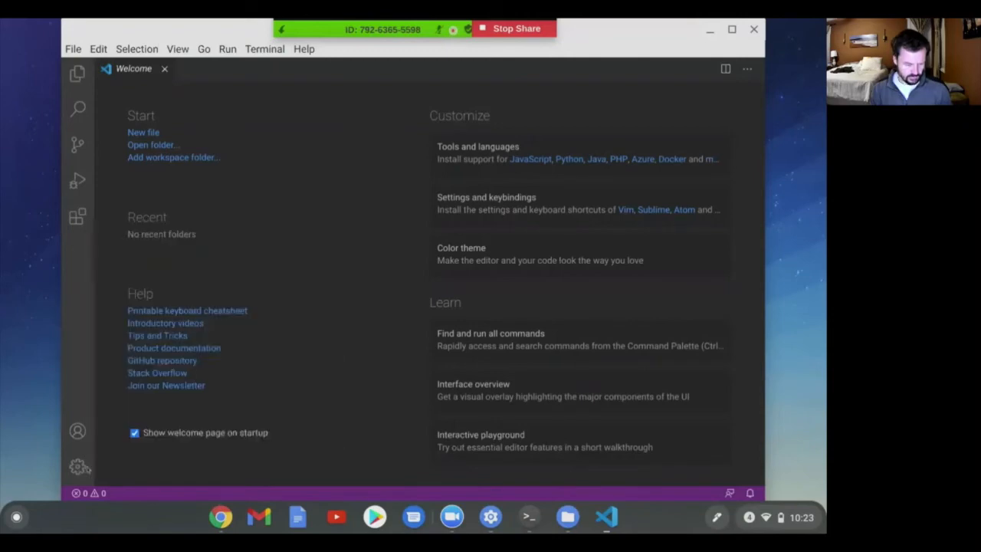
{"action": "mouse_move", "coordinate": [77, 73]}
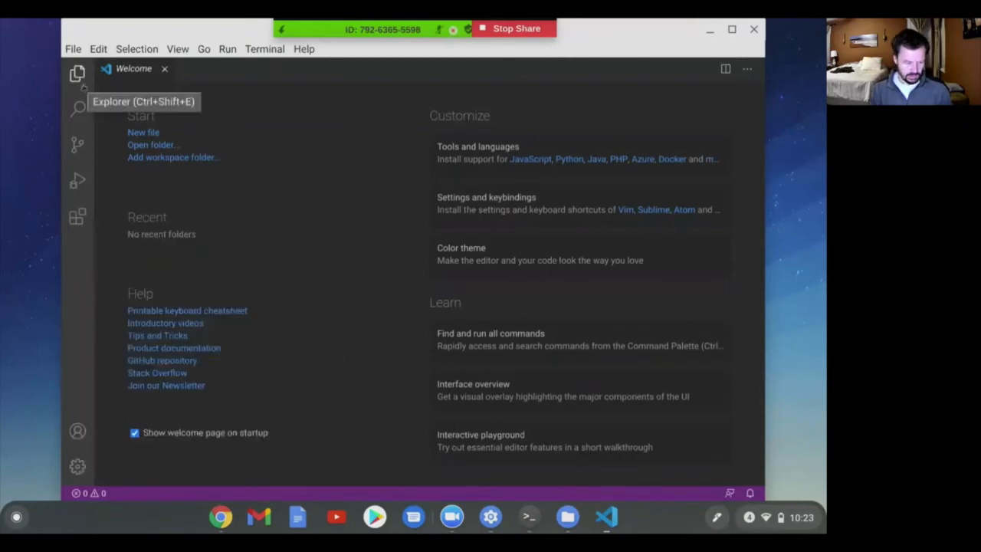
{"action": "mouse_move", "coordinate": [73, 47]}
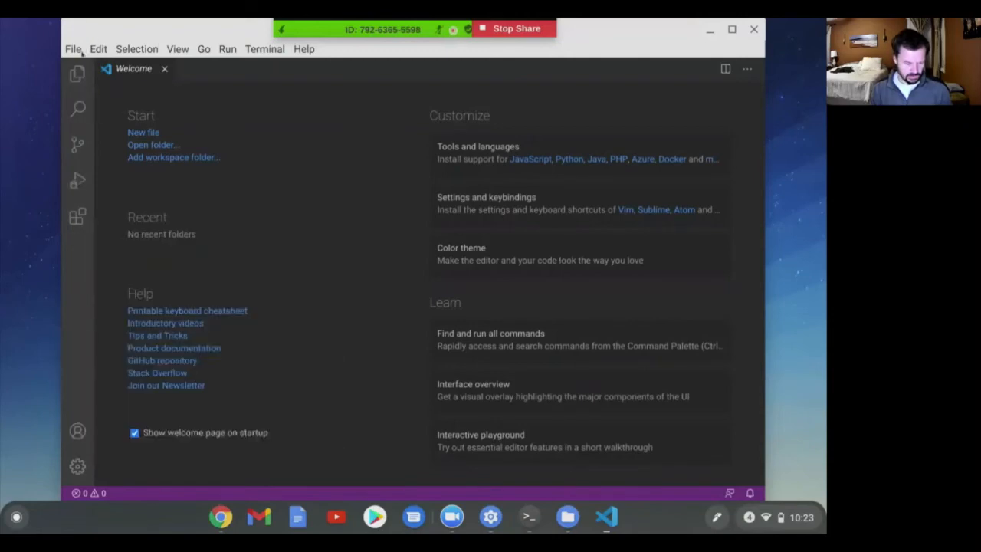
{"action": "left_click", "coordinate": [136, 48]}
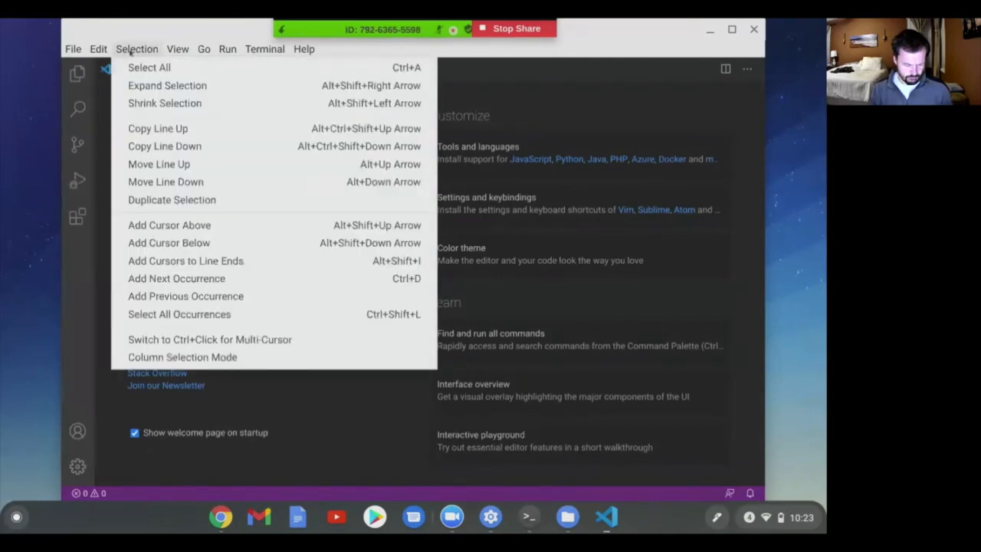
{"action": "left_click", "coordinate": [178, 48]}
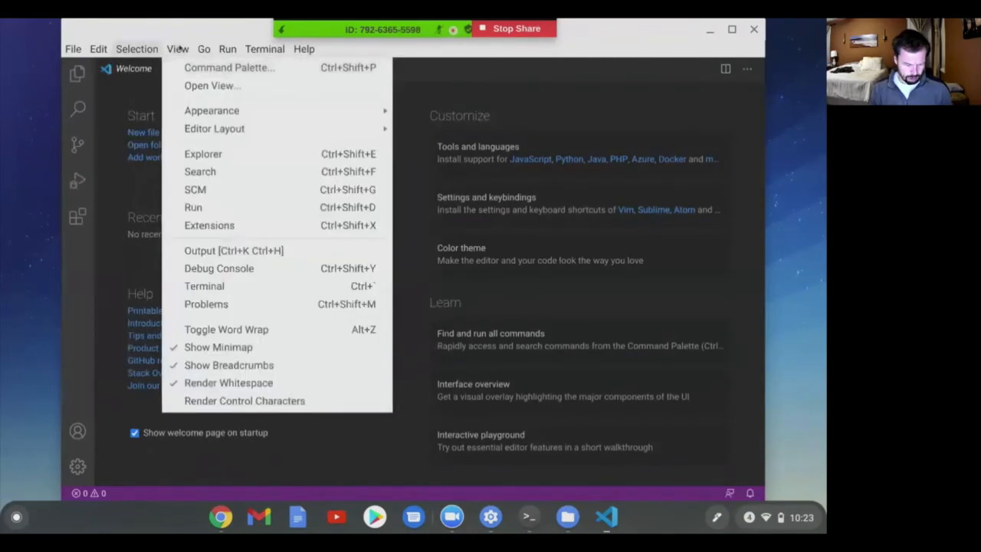
{"action": "left_click", "coordinate": [204, 47]}
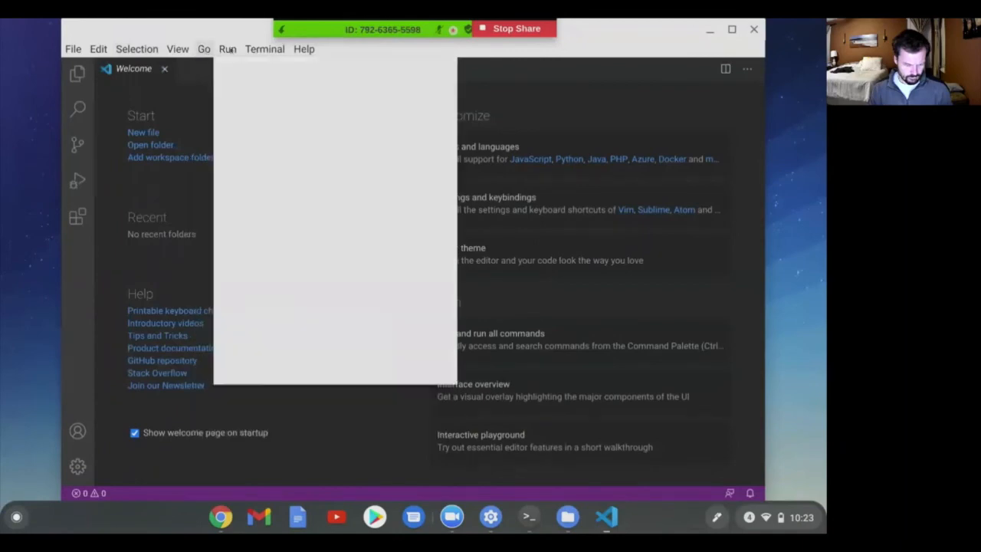
{"action": "left_click", "coordinate": [227, 47]}
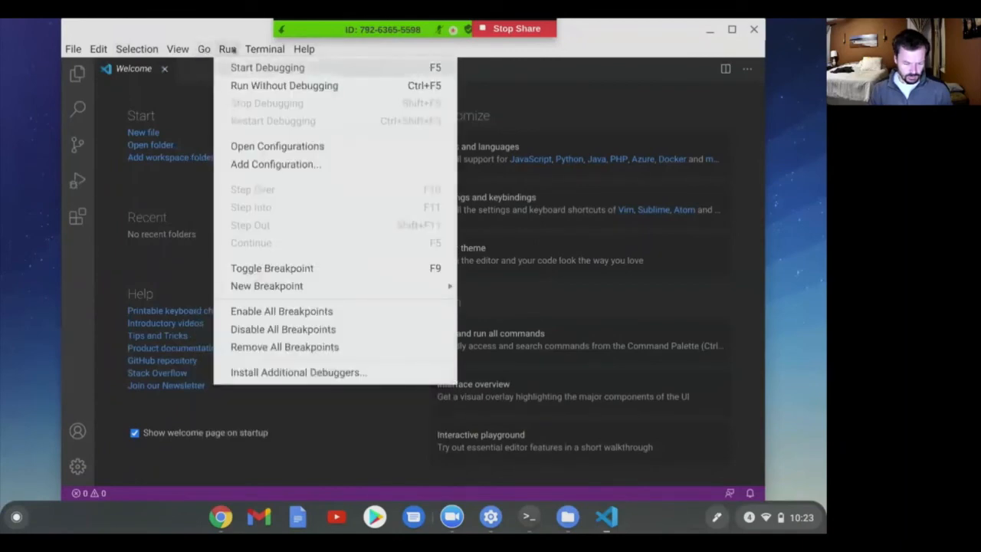
{"action": "left_click", "coordinate": [264, 47]}
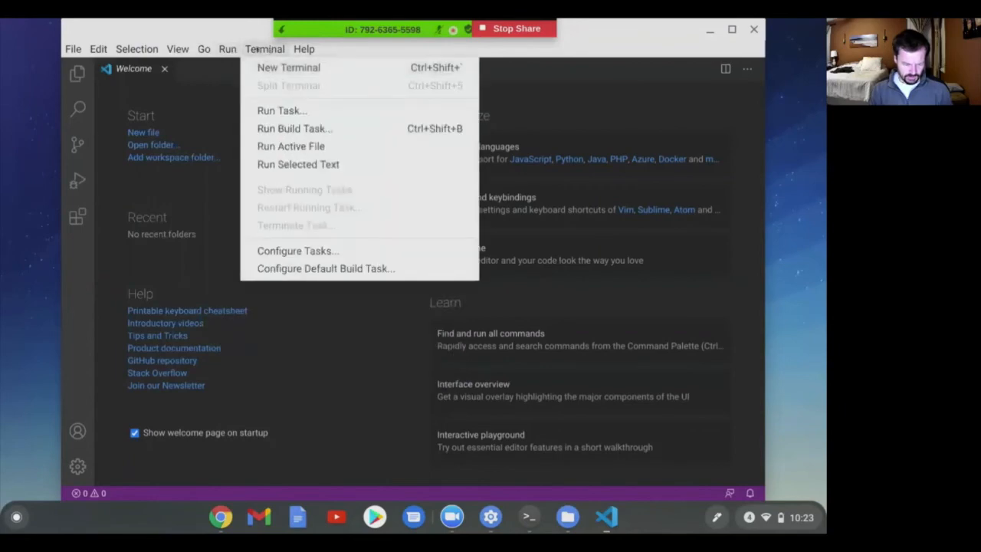
{"action": "left_click", "coordinate": [136, 48]}
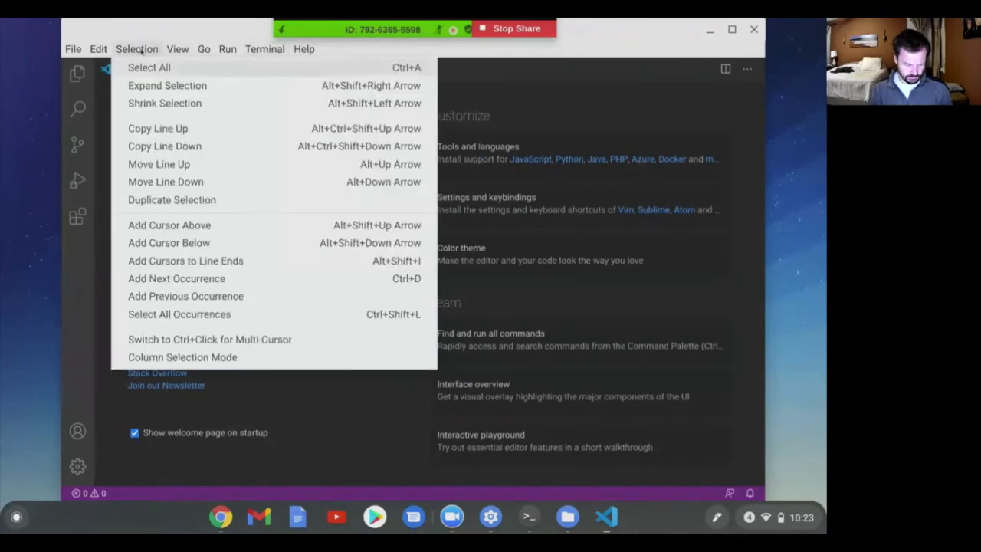
{"action": "left_click", "coordinate": [98, 48]}
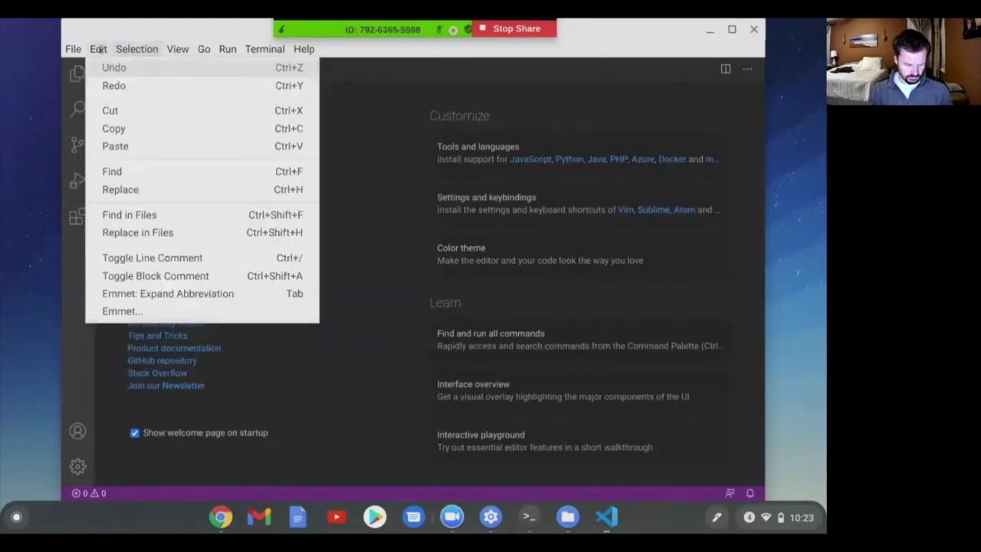
{"action": "left_click", "coordinate": [74, 47]}
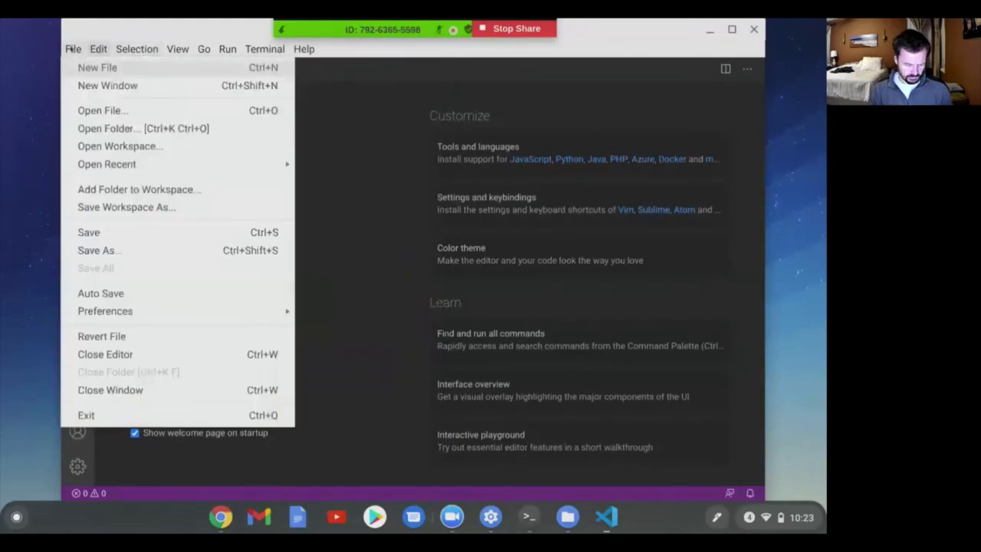
{"action": "left_click", "coordinate": [137, 48]}
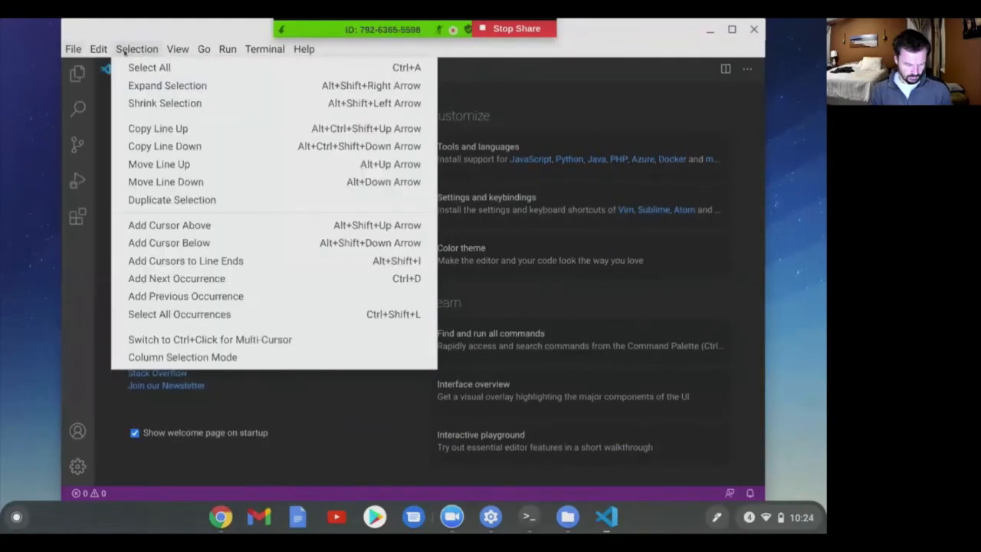
{"action": "left_click", "coordinate": [98, 47]}
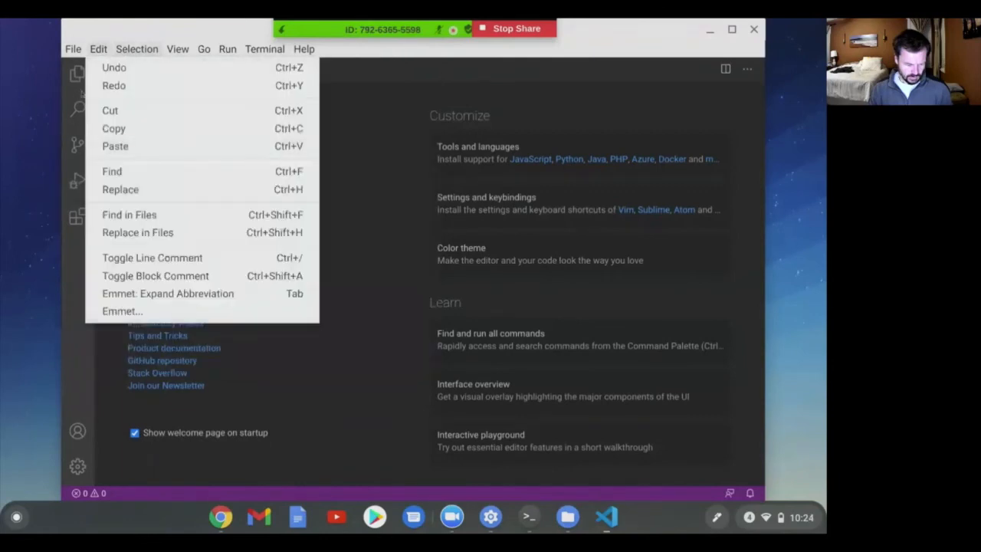
{"action": "mouse_move", "coordinate": [138, 233]}
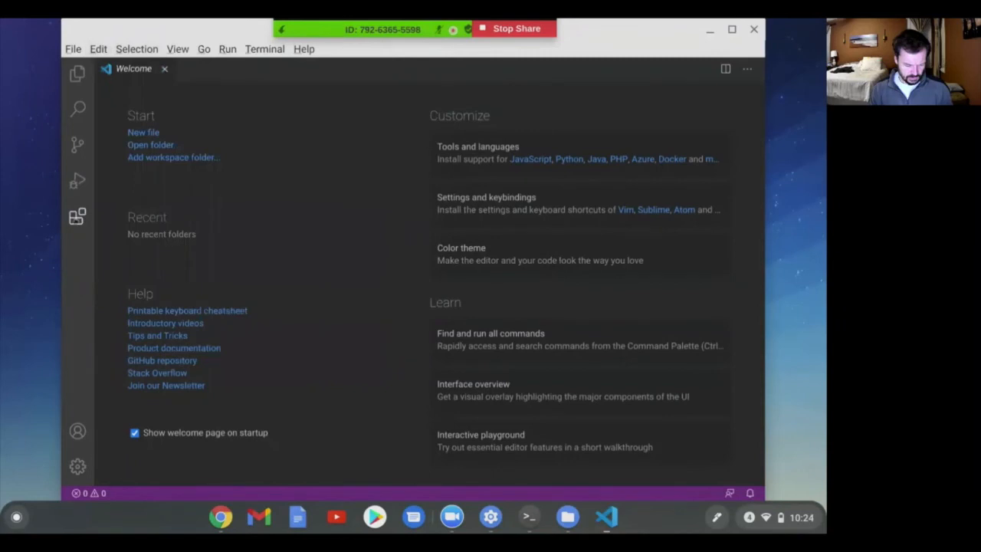
- Show the Extensions view listing popular extensions such as Python and C/C++, trying the marketplace search
{"action": "left_click", "coordinate": [77, 216]}
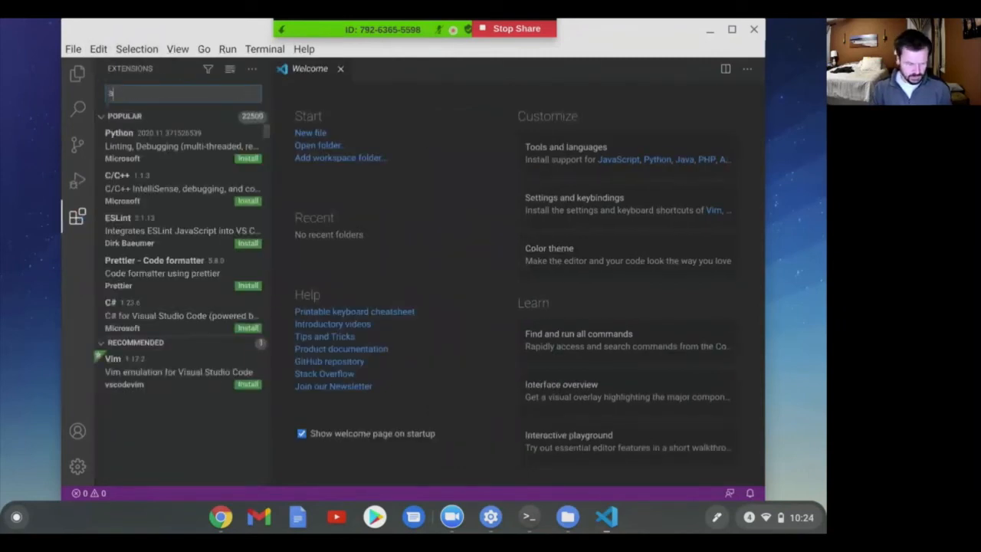
{"action": "type", "text": "a"}
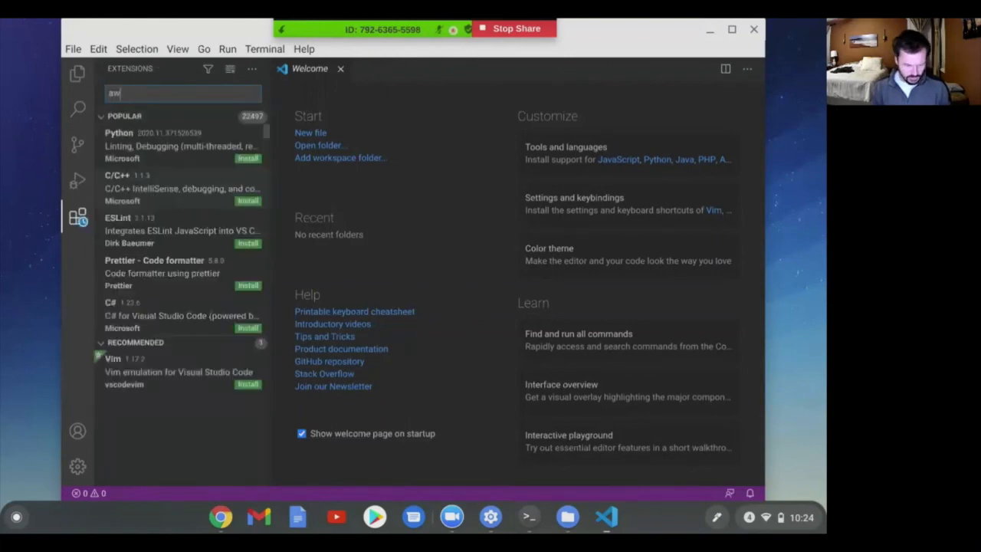
{"action": "type", "text": "s"}
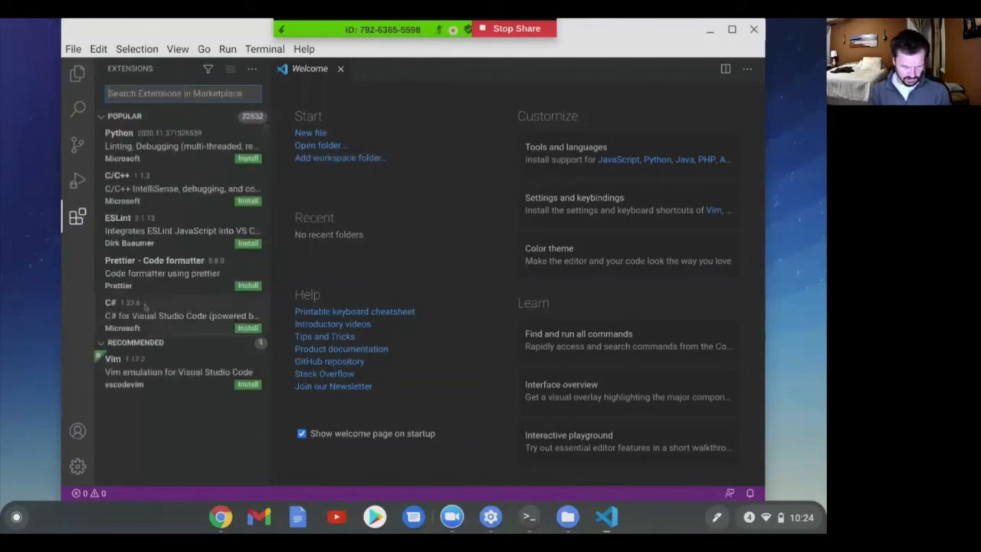
{"action": "mouse_move", "coordinate": [503, 208]}
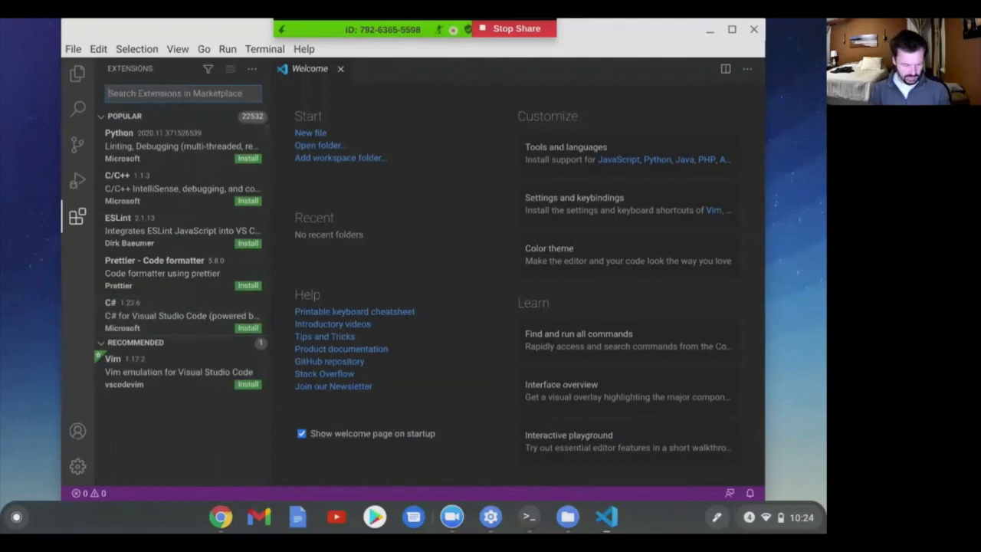
{"action": "mouse_move", "coordinate": [512, 166]}
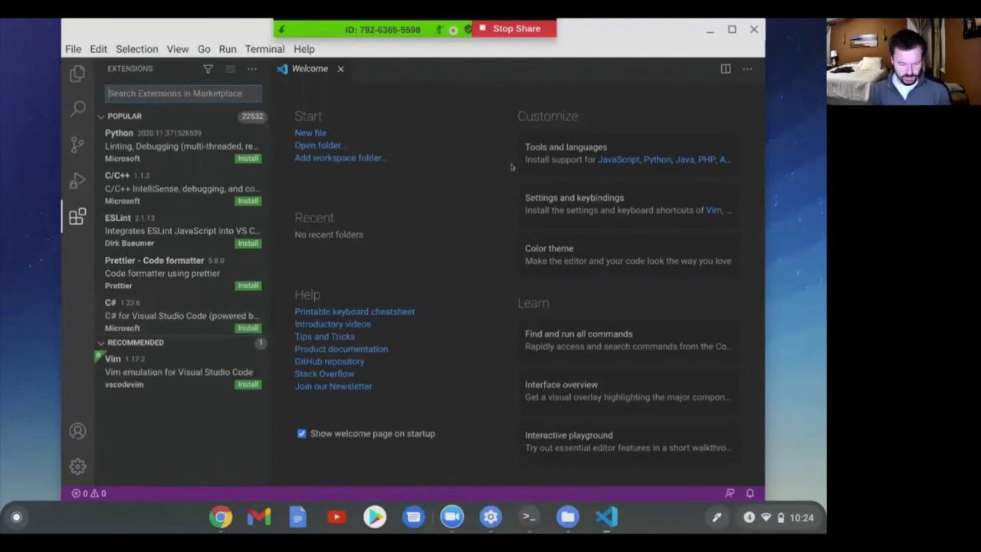
{"action": "mouse_move", "coordinate": [613, 49]}
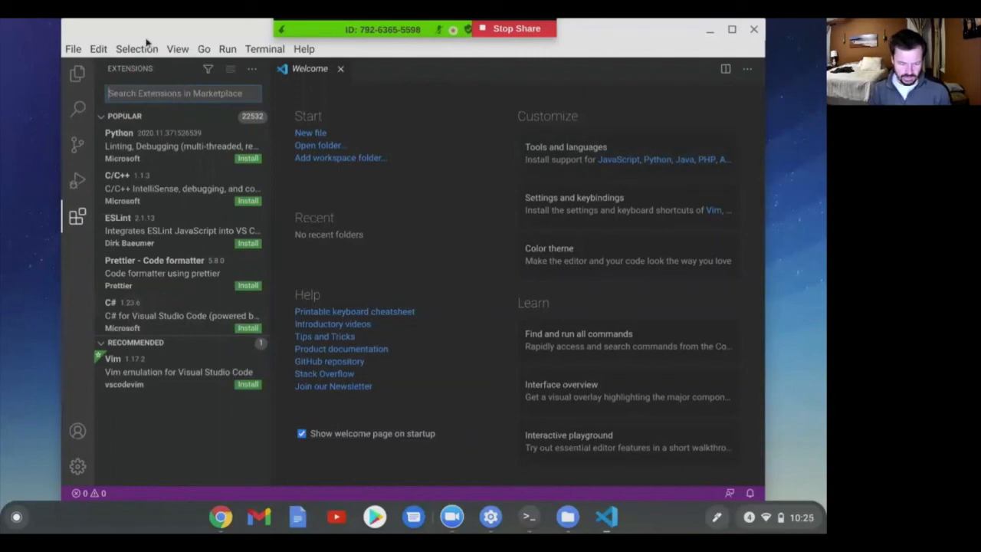
{"action": "mouse_move", "coordinate": [161, 24]}
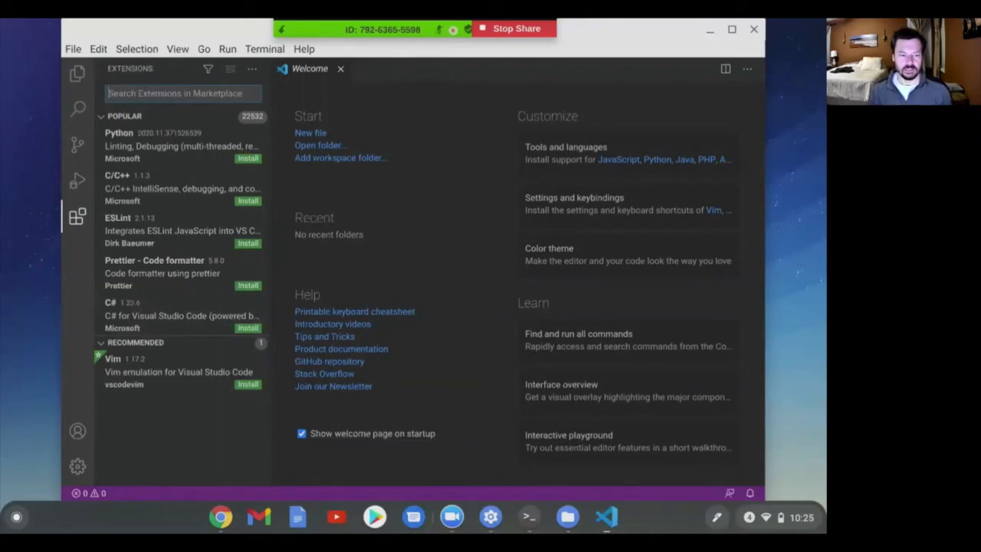
{"action": "mouse_move", "coordinate": [184, 30]}
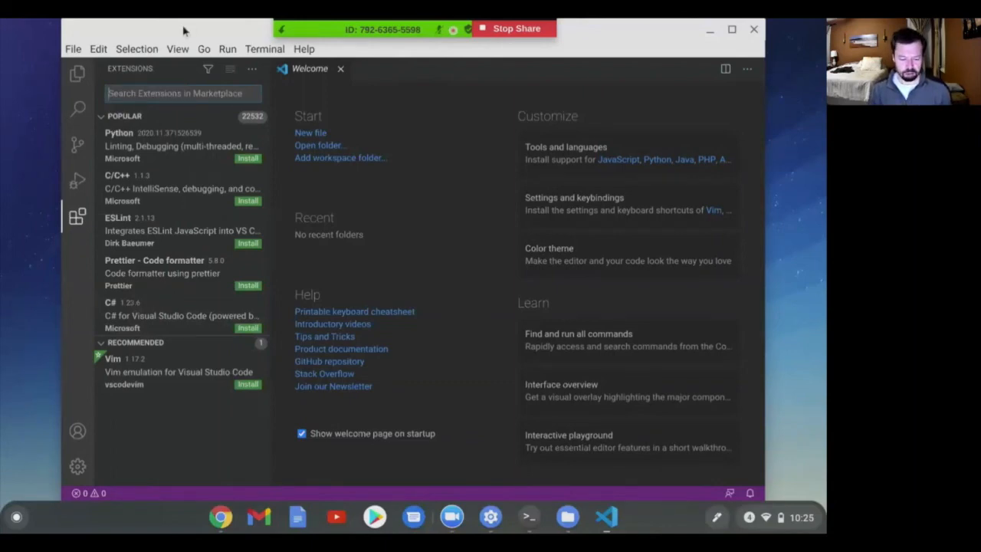